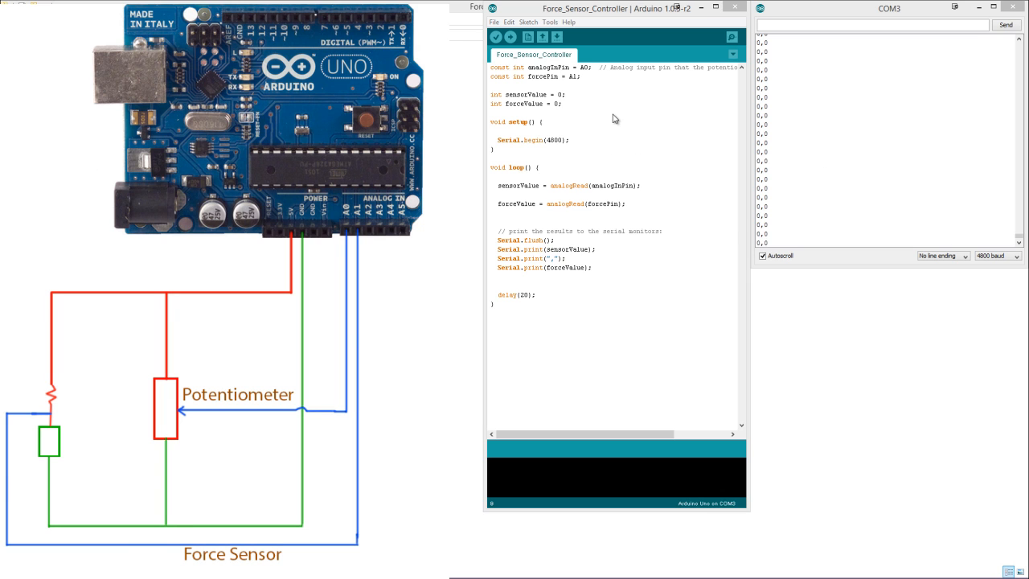
pyautogui.moveTo(613, 132)
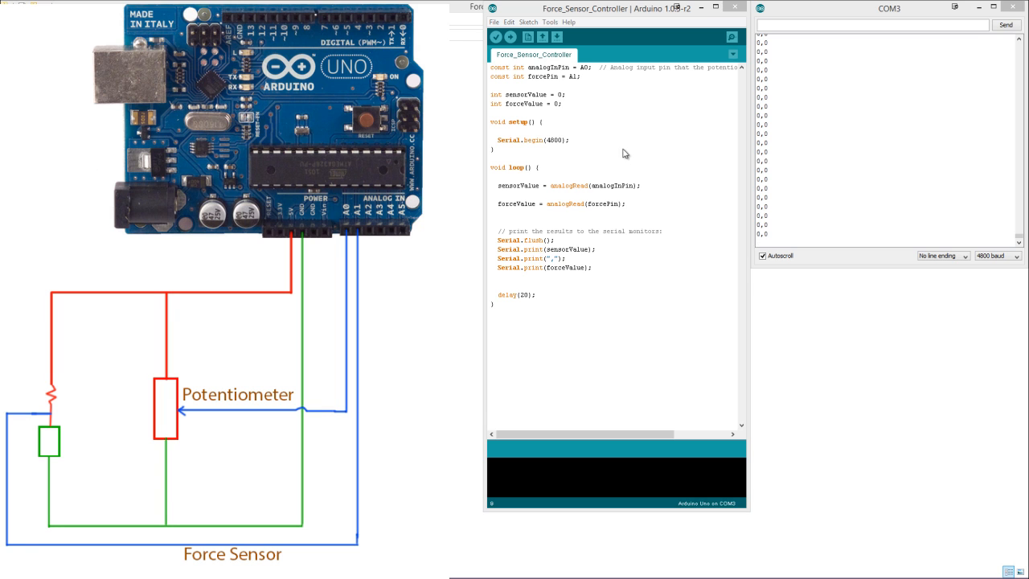
pyautogui.moveTo(632, 163)
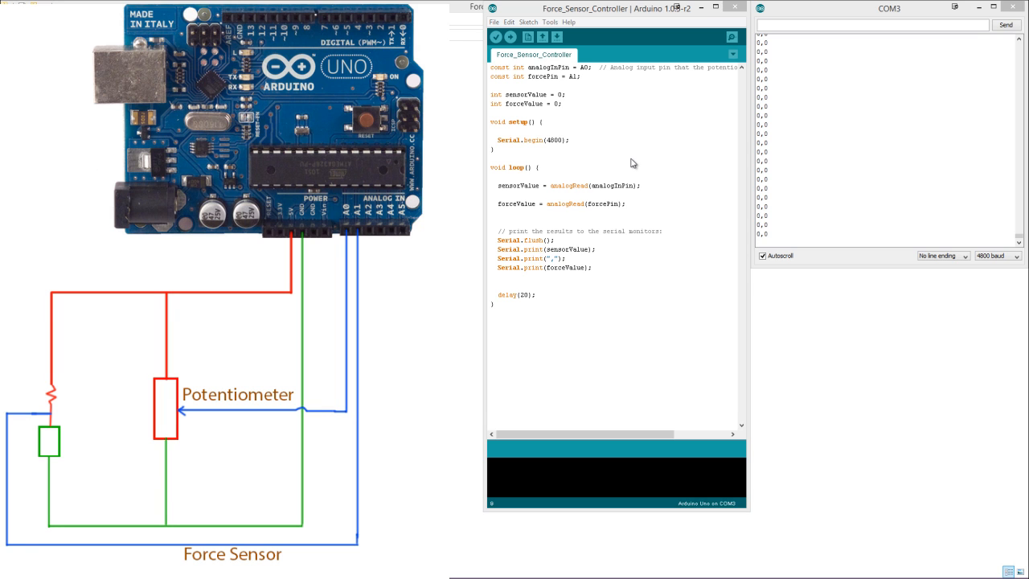
pyautogui.moveTo(665, 178)
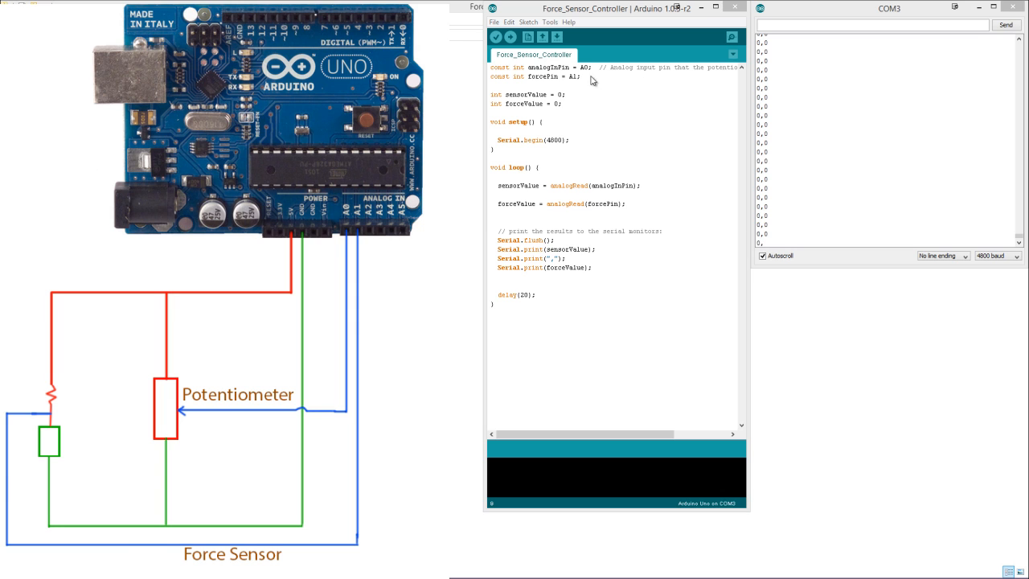
pyautogui.moveTo(588, 181)
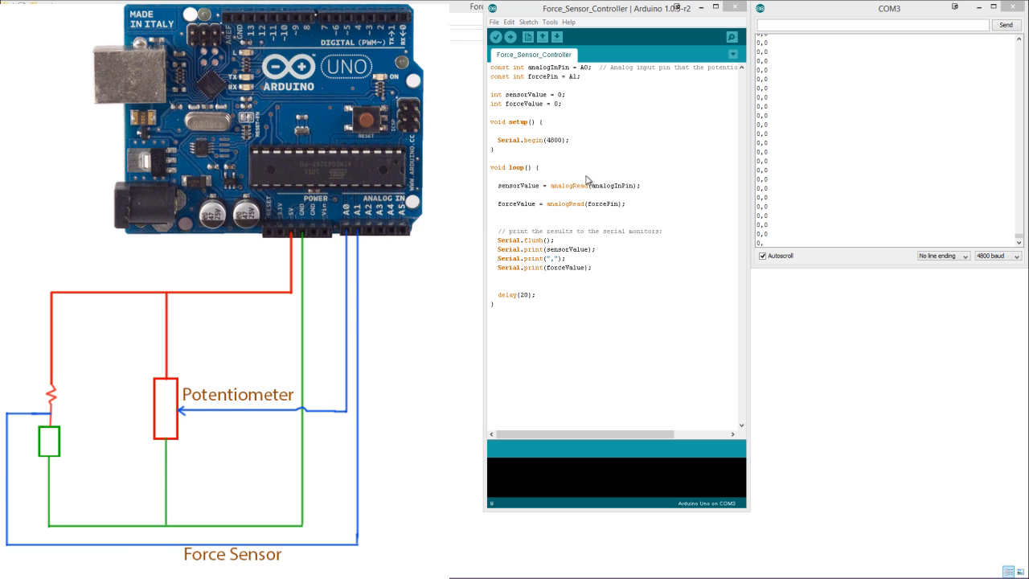
pyautogui.moveTo(557, 138)
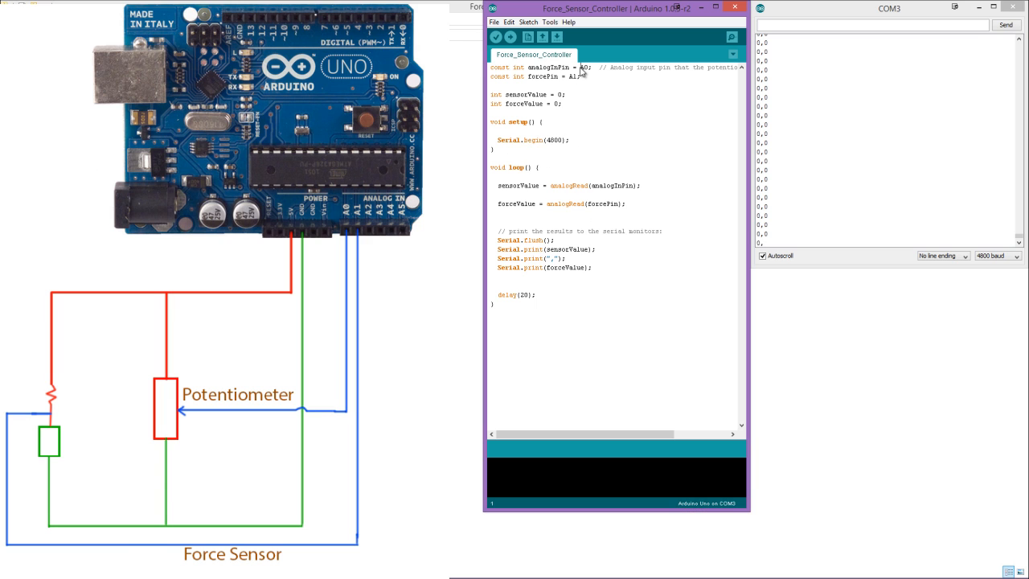
# Highlight the force sensor pin A1 in the forcePin line of the sketch.
pyautogui.doubleClick(582, 68)
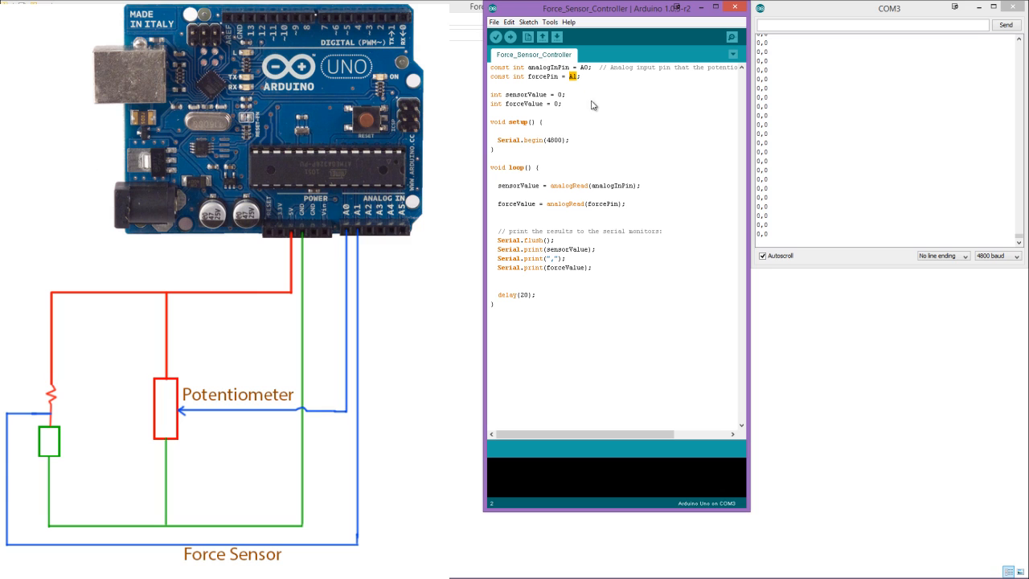
pyautogui.moveTo(642, 121)
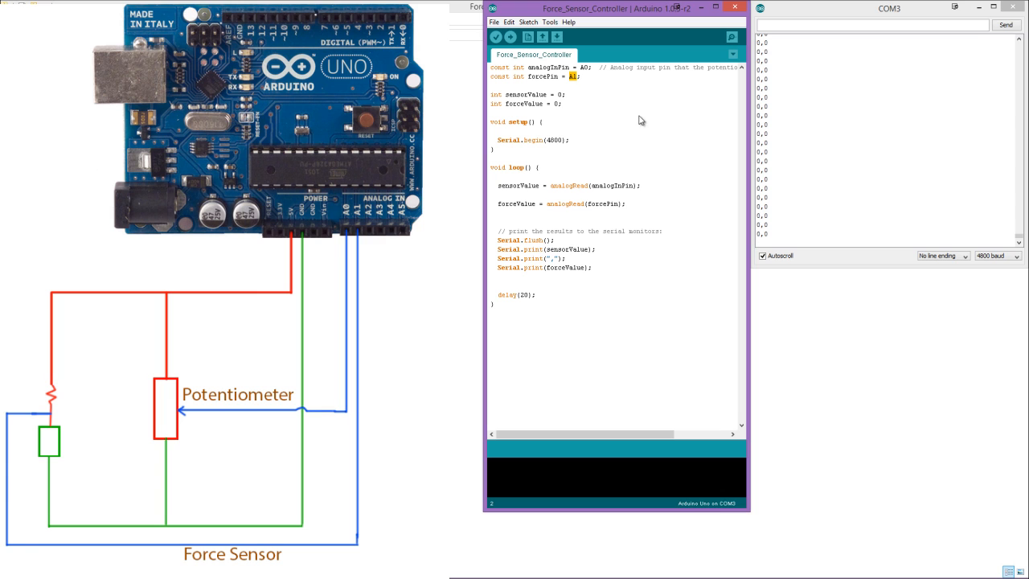
pyautogui.moveTo(625, 98)
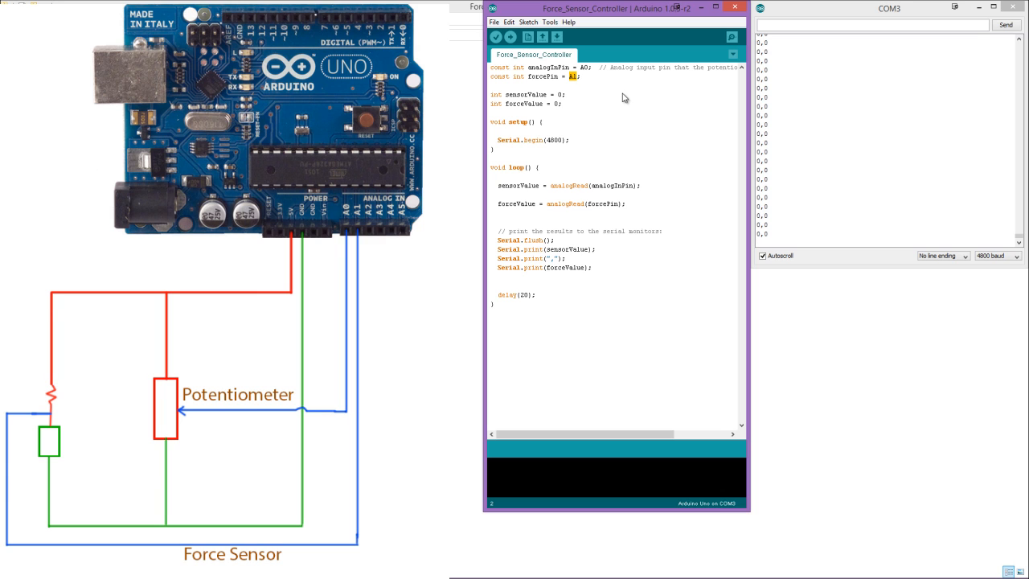
pyautogui.moveTo(618, 116)
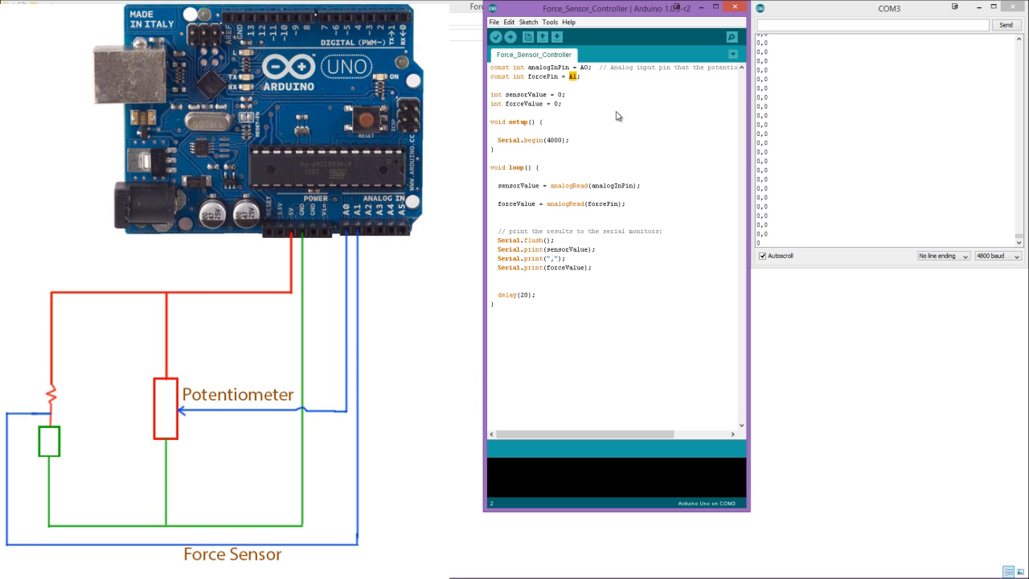
pyautogui.moveTo(613, 125)
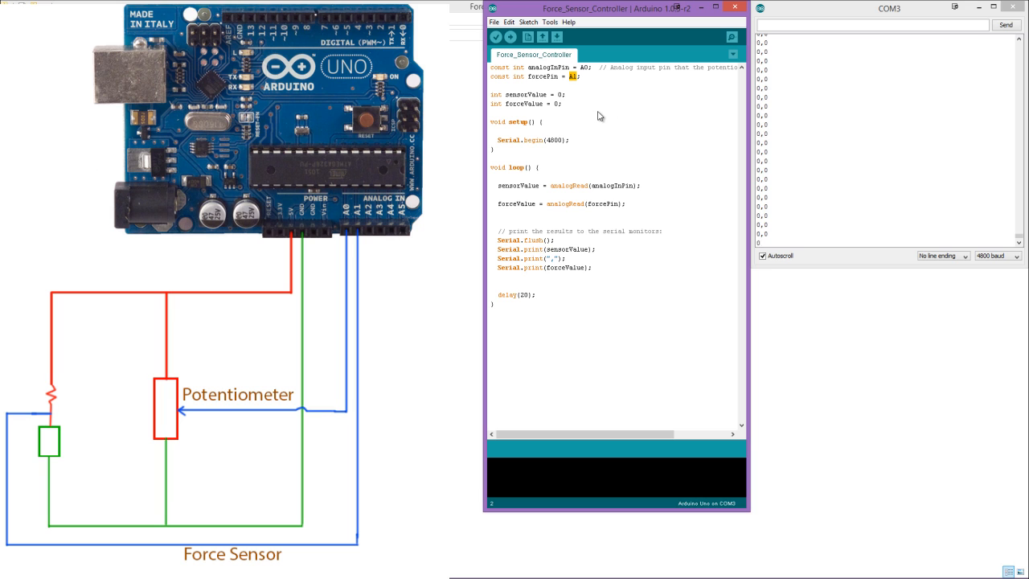
pyautogui.moveTo(608, 113)
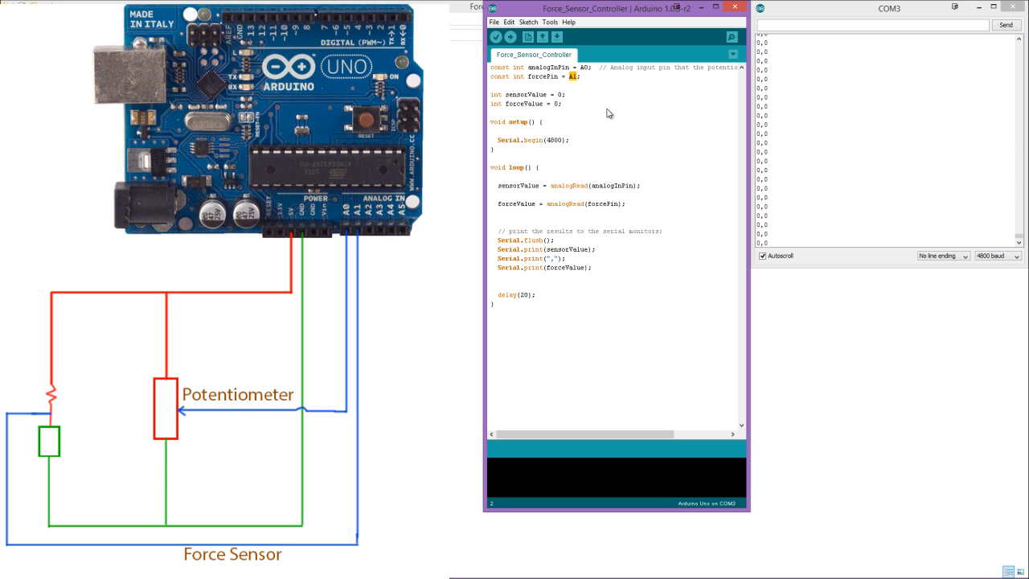
pyautogui.moveTo(690, 154)
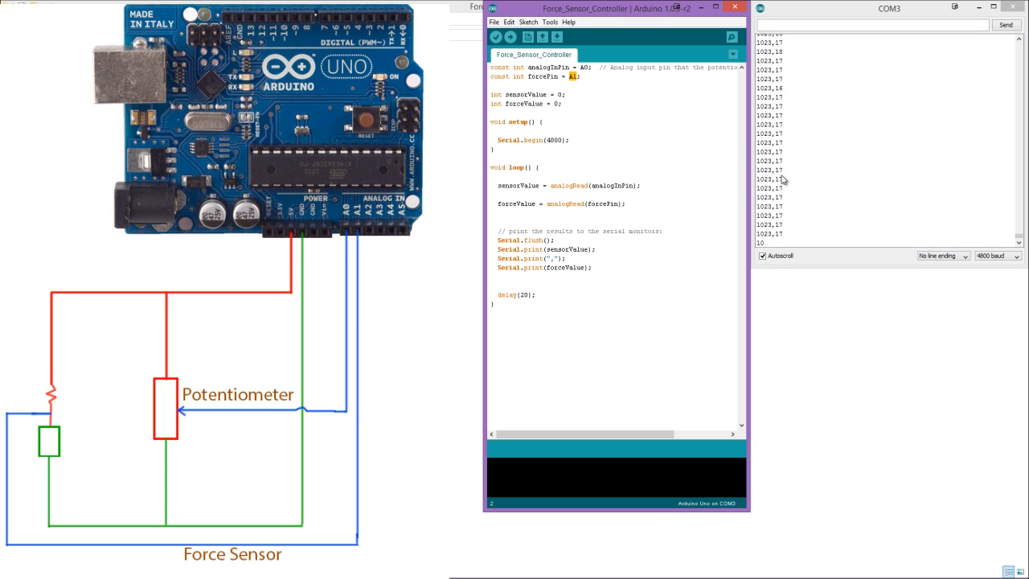
pyautogui.moveTo(798, 205)
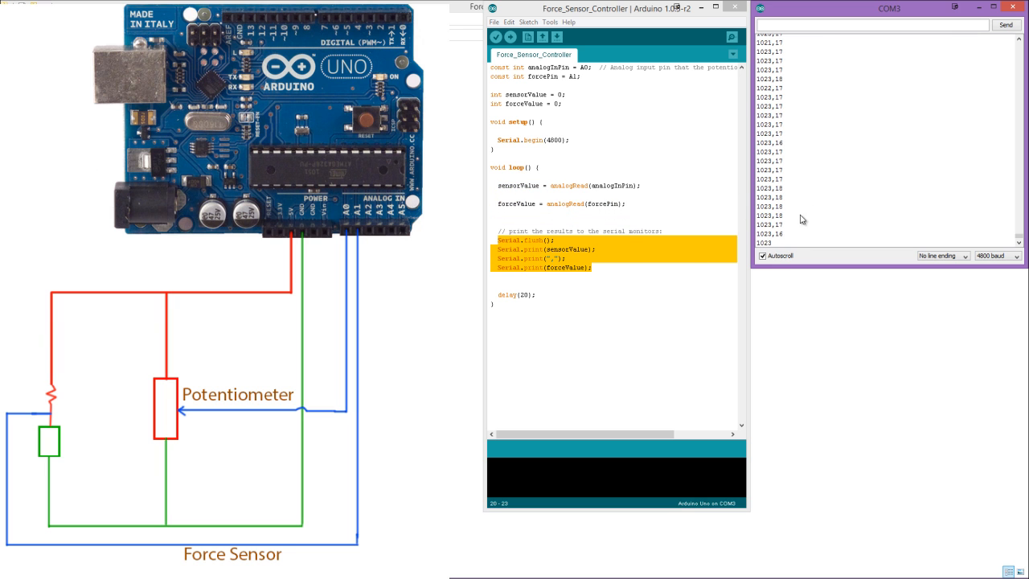
# Switch from Arduino IDE to the Unity Angry Niels scene.
pyautogui.click(613, 303)
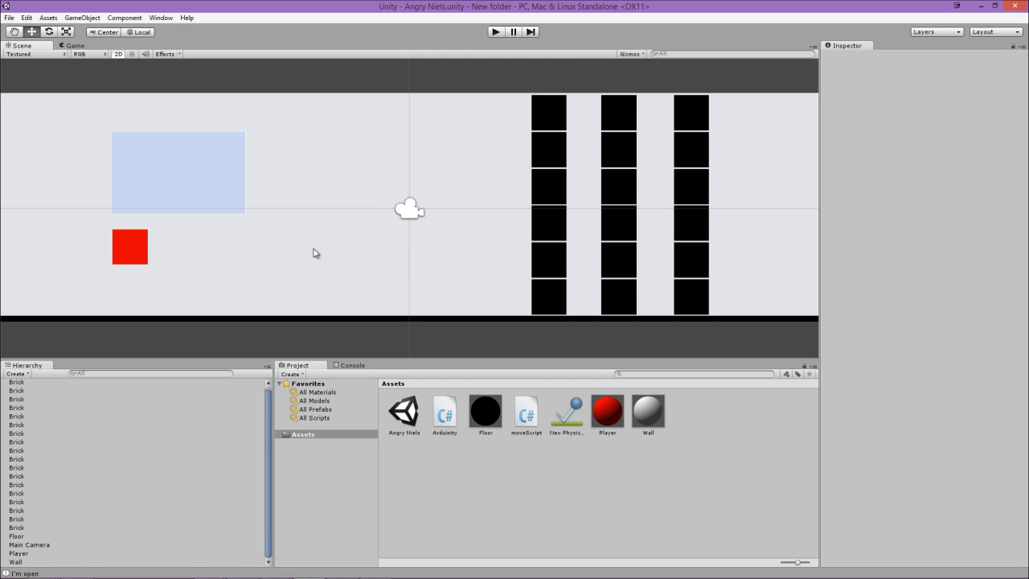
pyautogui.click(16, 561)
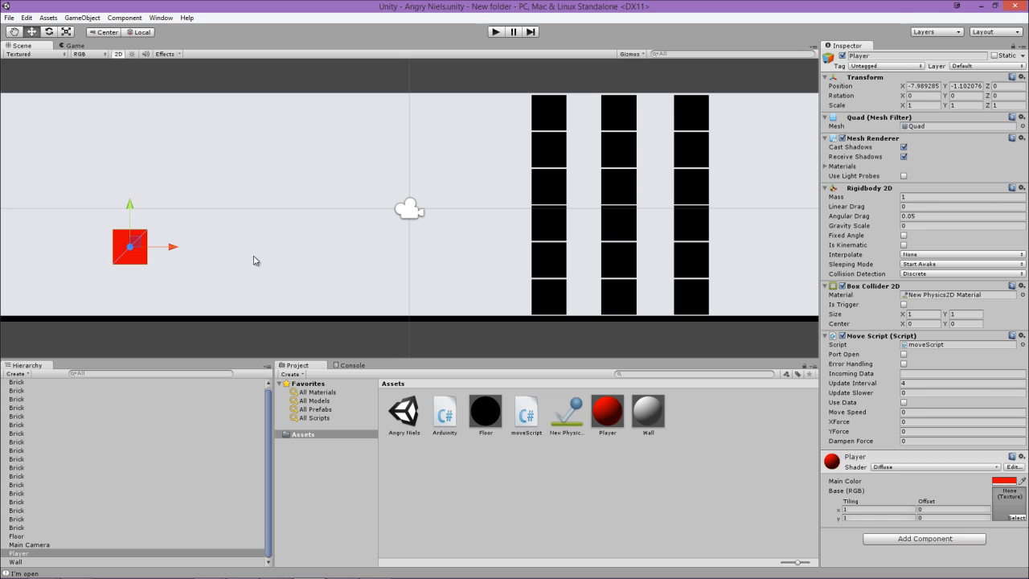
pyautogui.moveTo(288, 270)
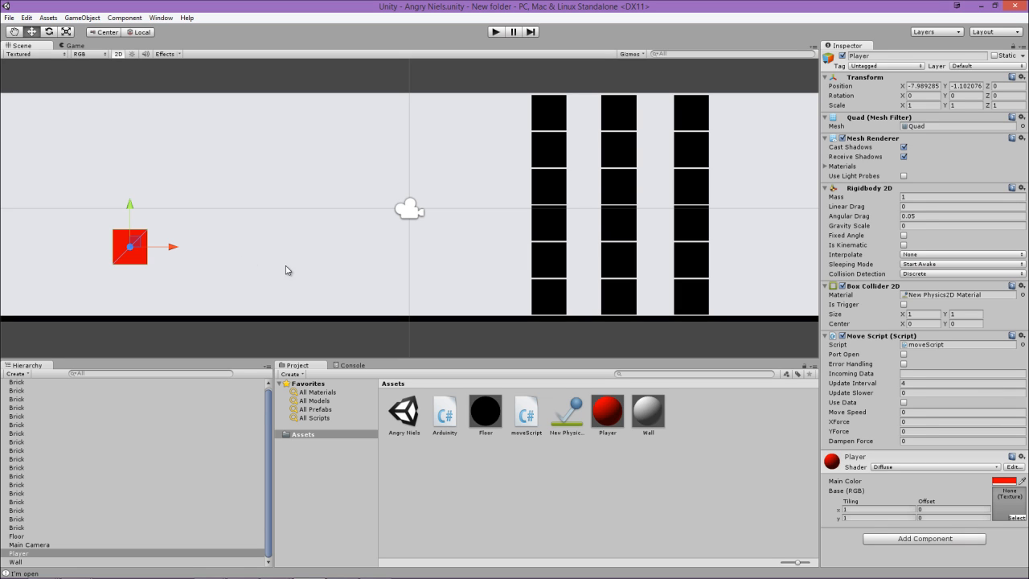
pyautogui.moveTo(358, 306)
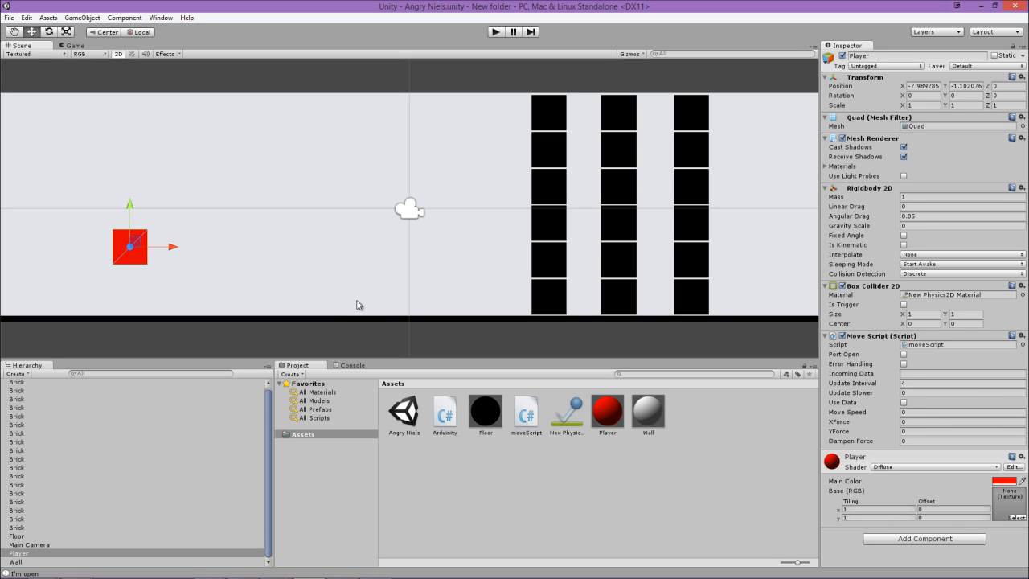
pyautogui.moveTo(343, 320)
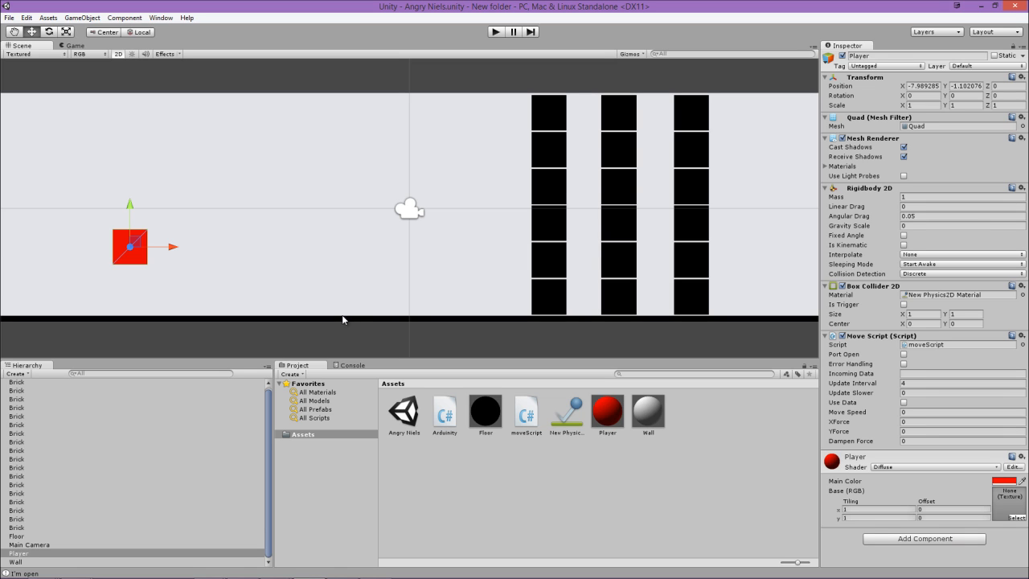
pyautogui.moveTo(135, 236)
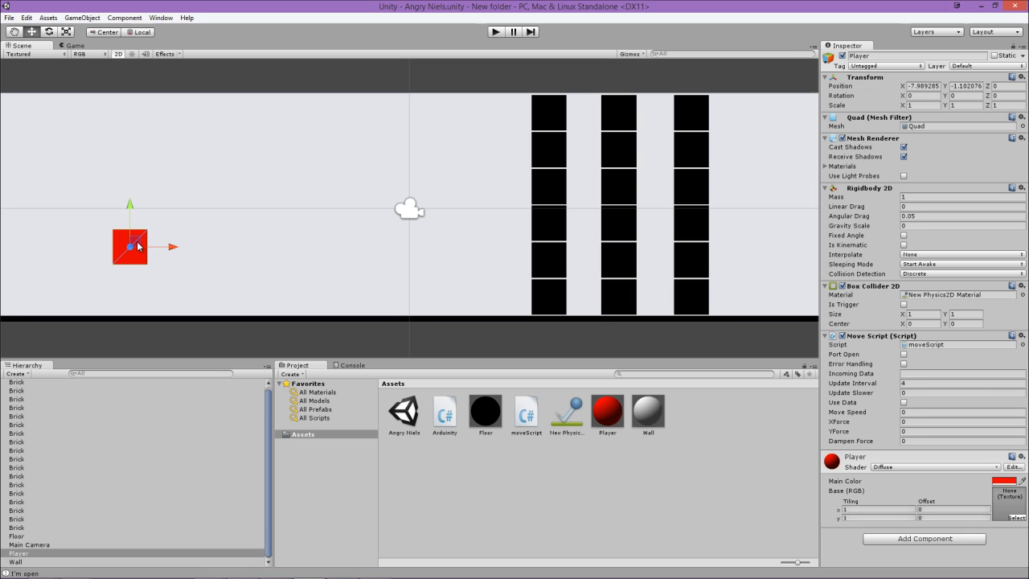
pyautogui.moveTo(193, 219)
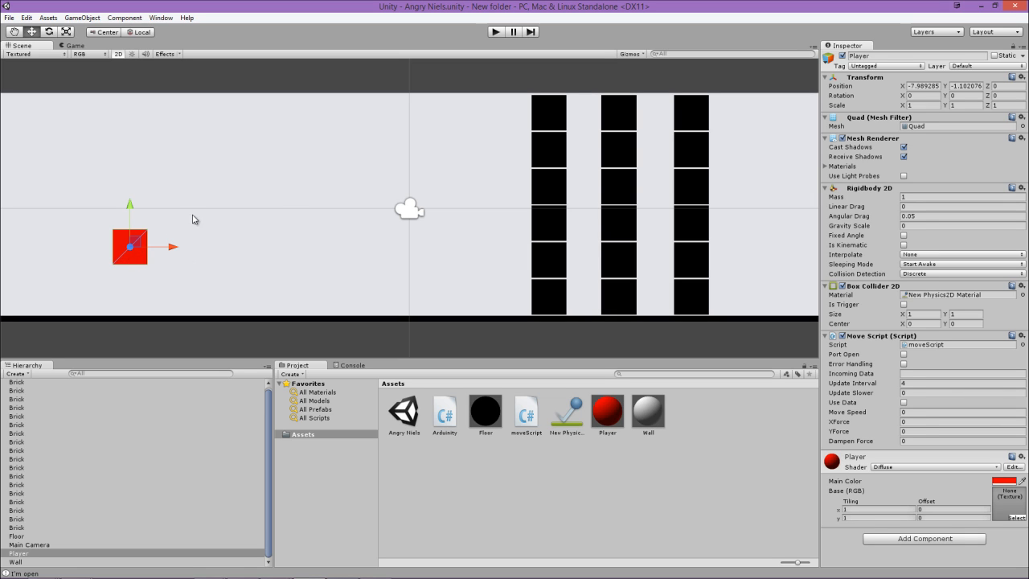
pyautogui.moveTo(356, 257)
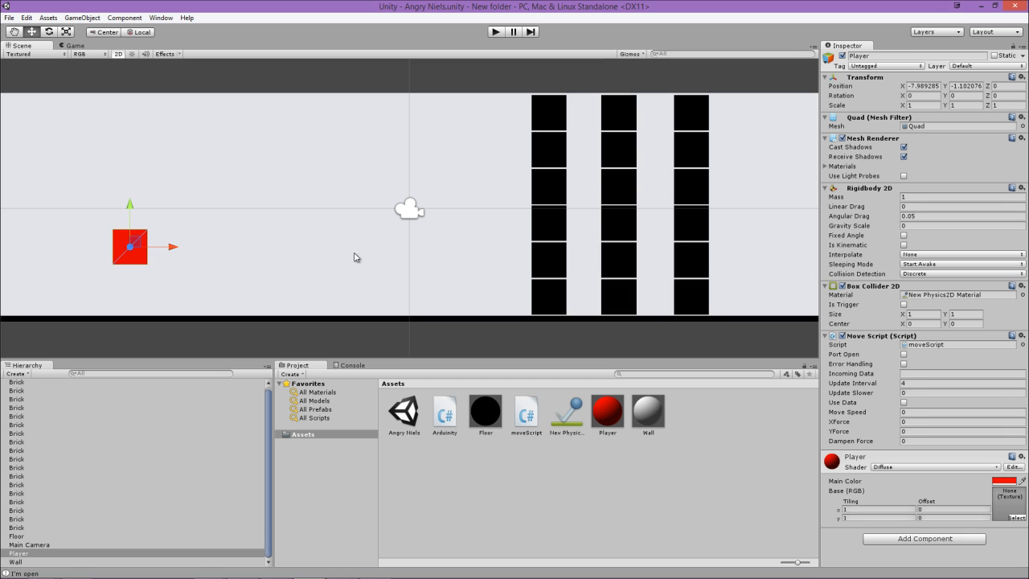
pyautogui.moveTo(590, 253)
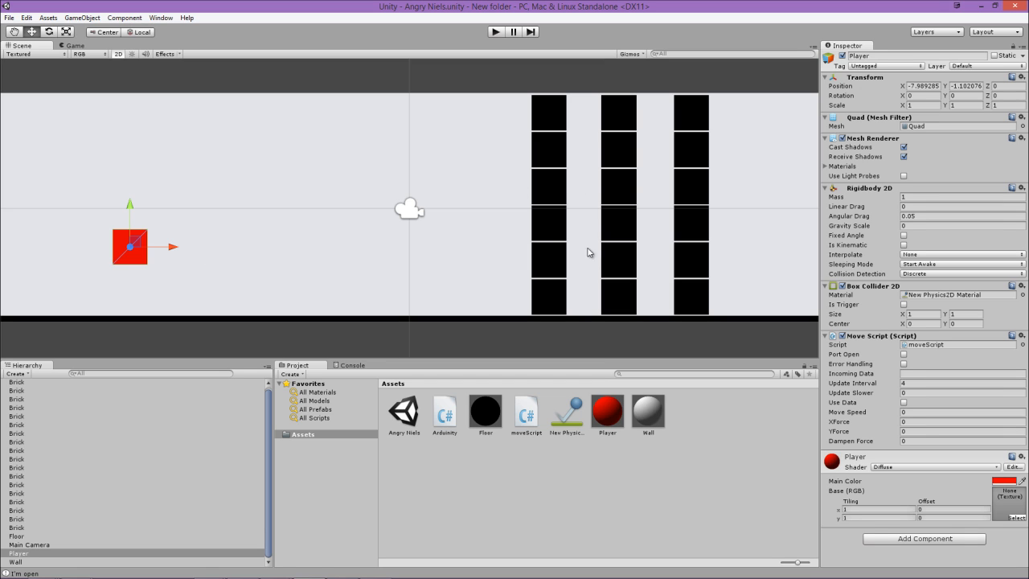
pyautogui.moveTo(650, 228)
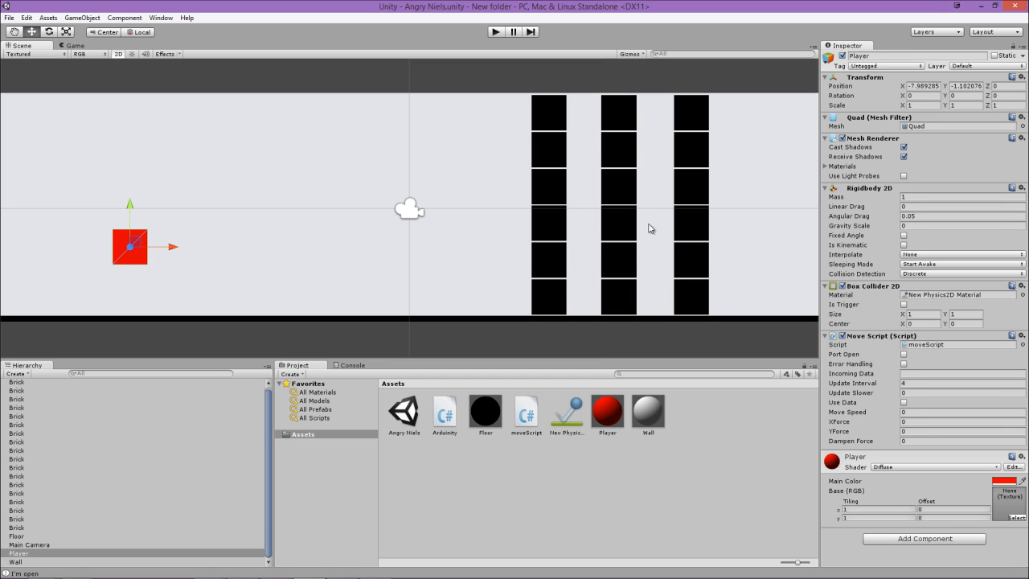
pyautogui.moveTo(587, 213)
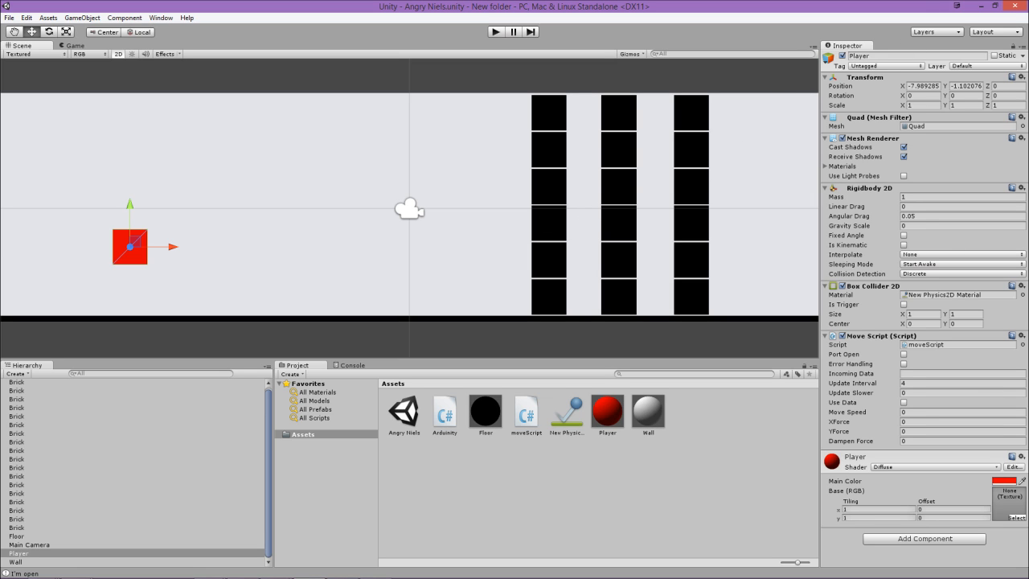
pyautogui.moveTo(549, 215)
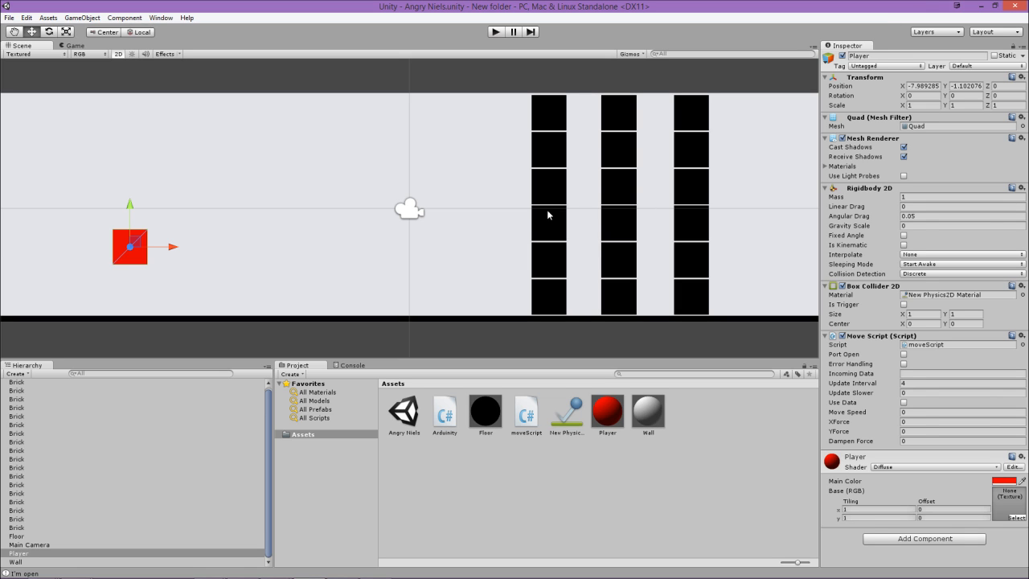
pyautogui.moveTo(450, 238)
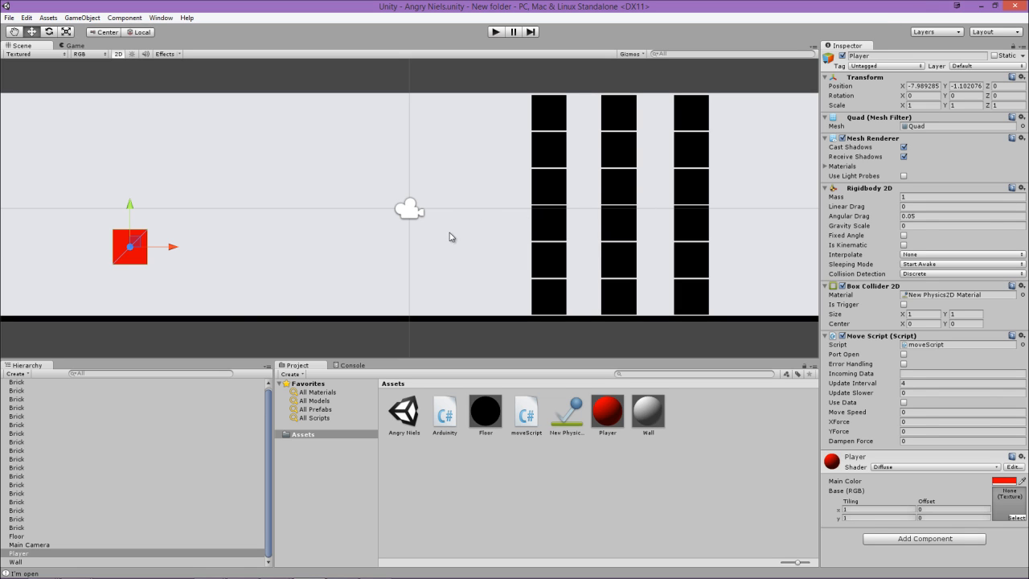
pyautogui.moveTo(114, 244)
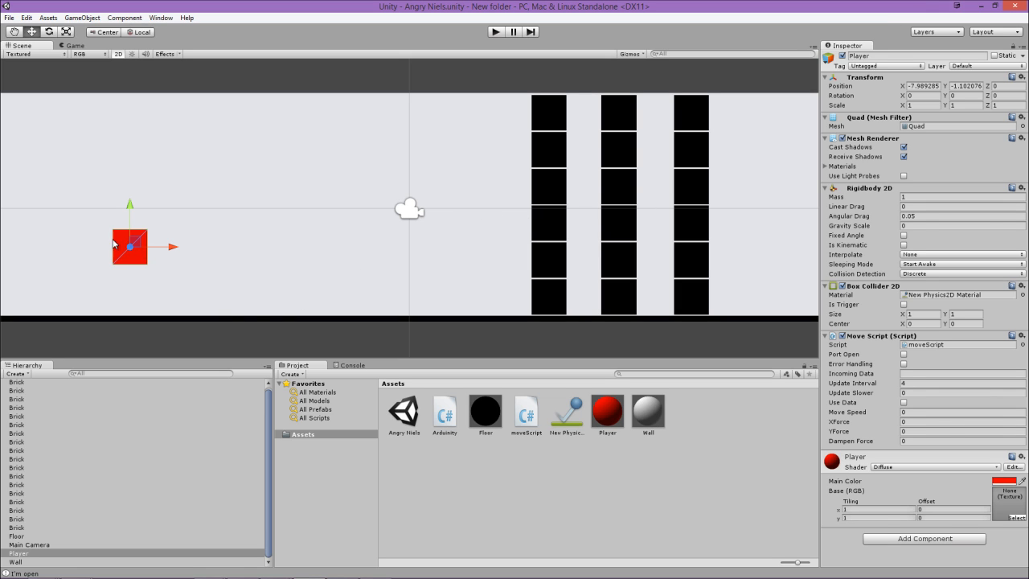
pyautogui.moveTo(495, 214)
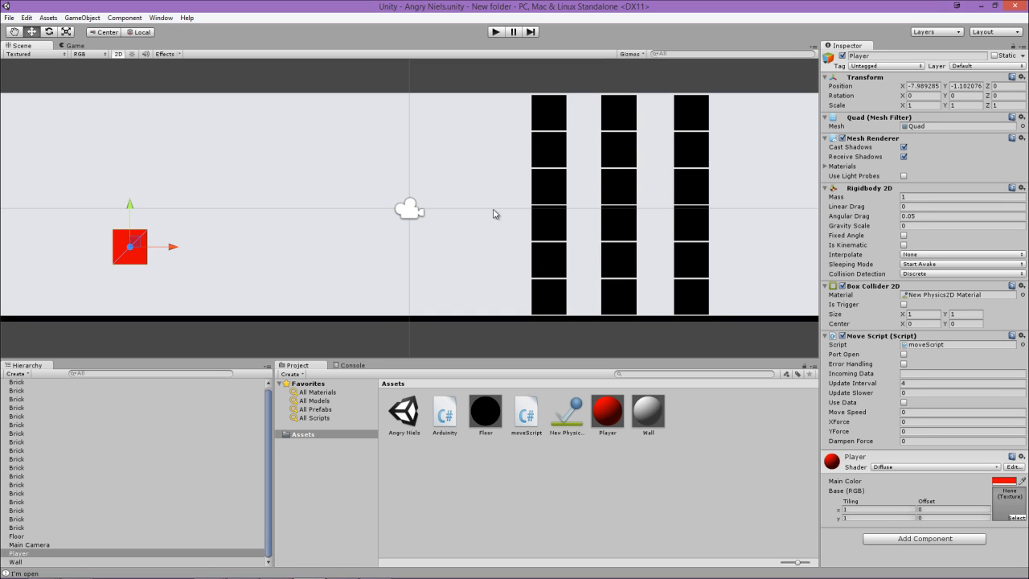
pyautogui.moveTo(304, 247)
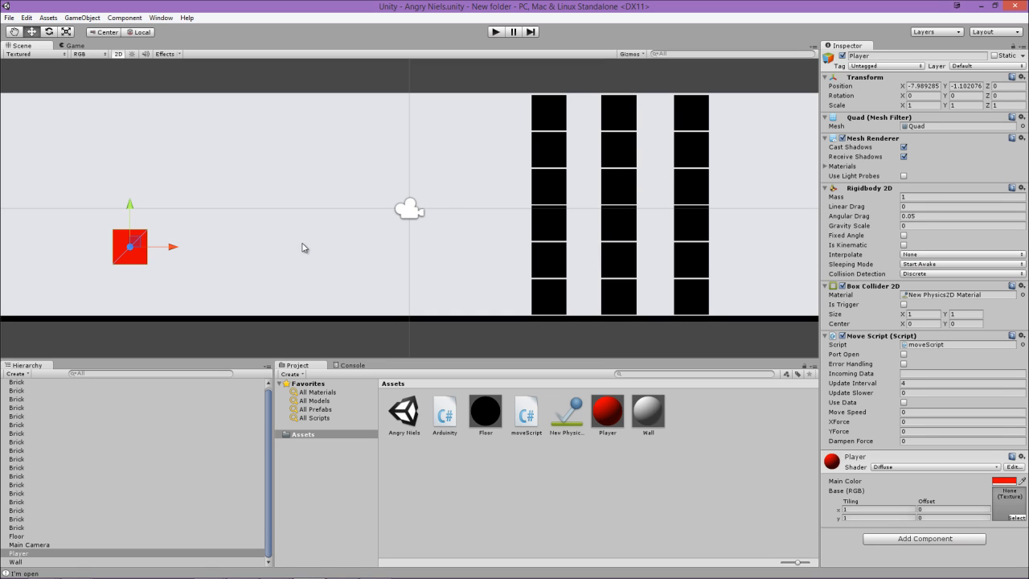
pyautogui.moveTo(755, 257)
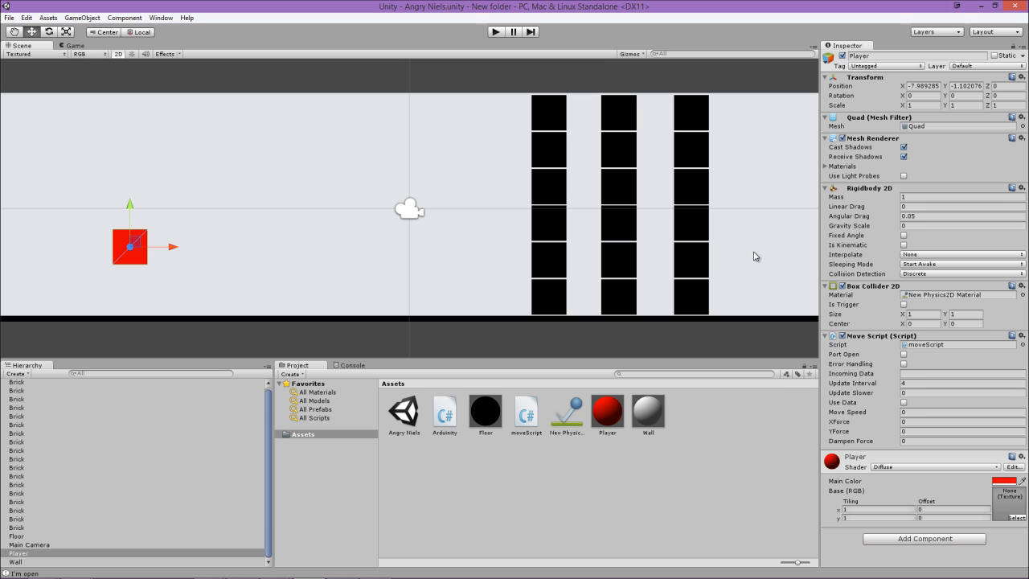
pyautogui.moveTo(496, 56)
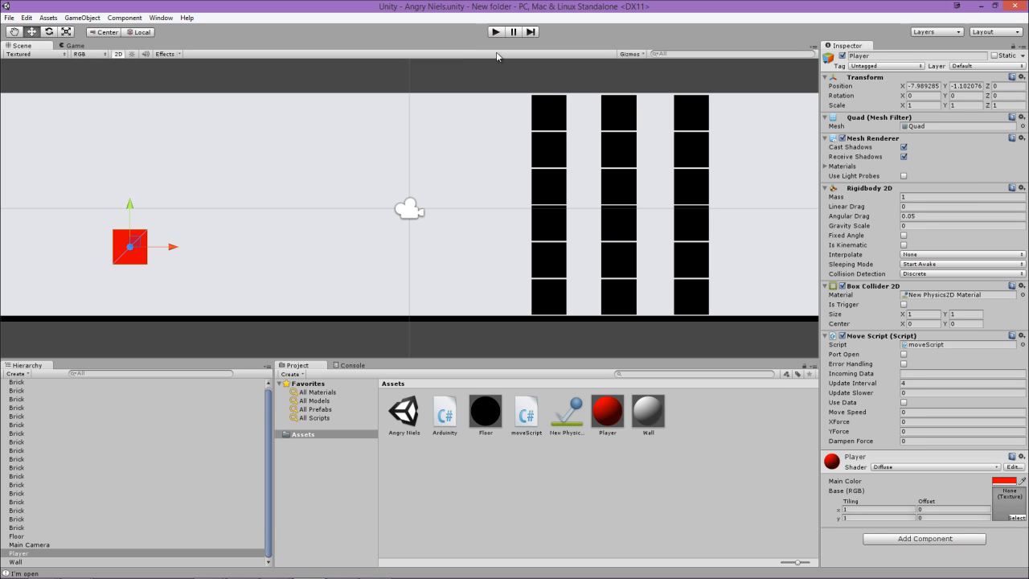
# Run the game twice with Player selected until the console logs 'I'm open' and YForce.
pyautogui.click(495, 31)
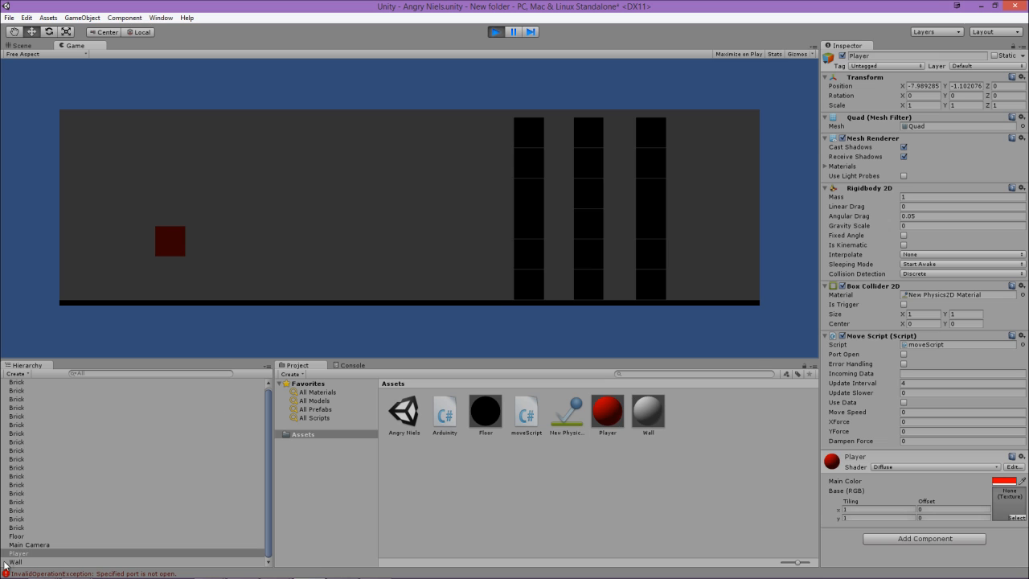
pyautogui.click(18, 553)
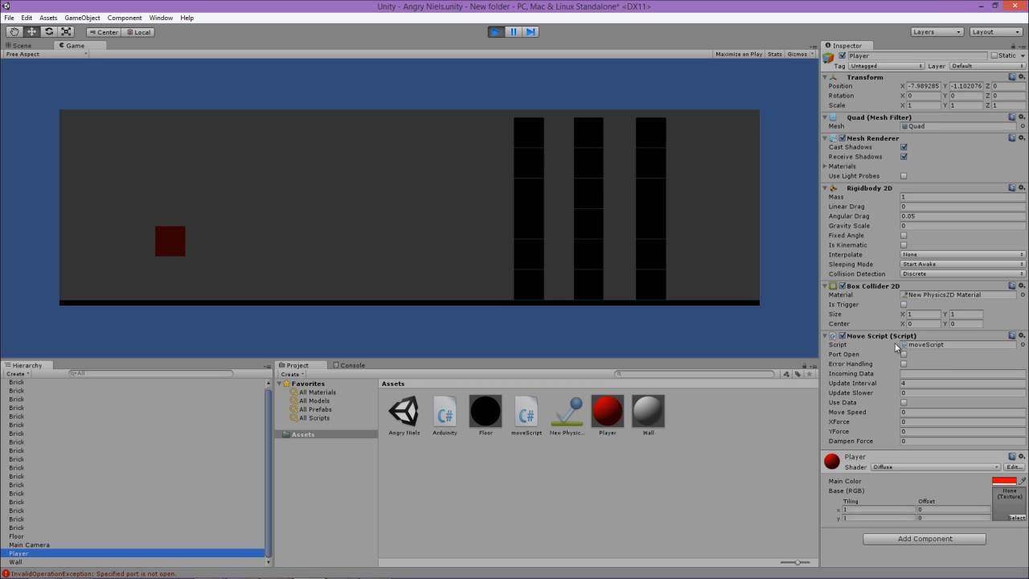
pyautogui.moveTo(860, 448)
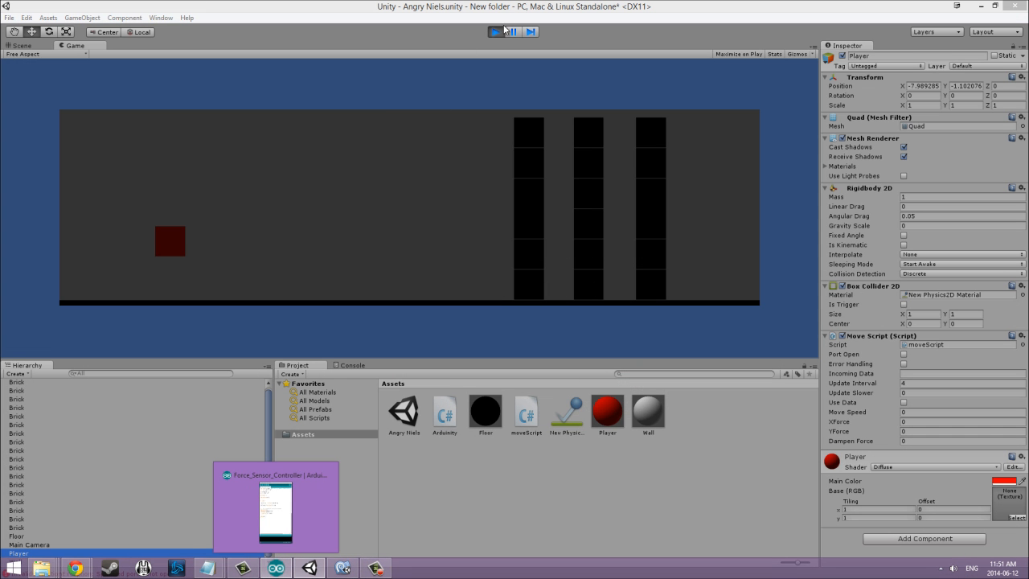
pyautogui.click(497, 32)
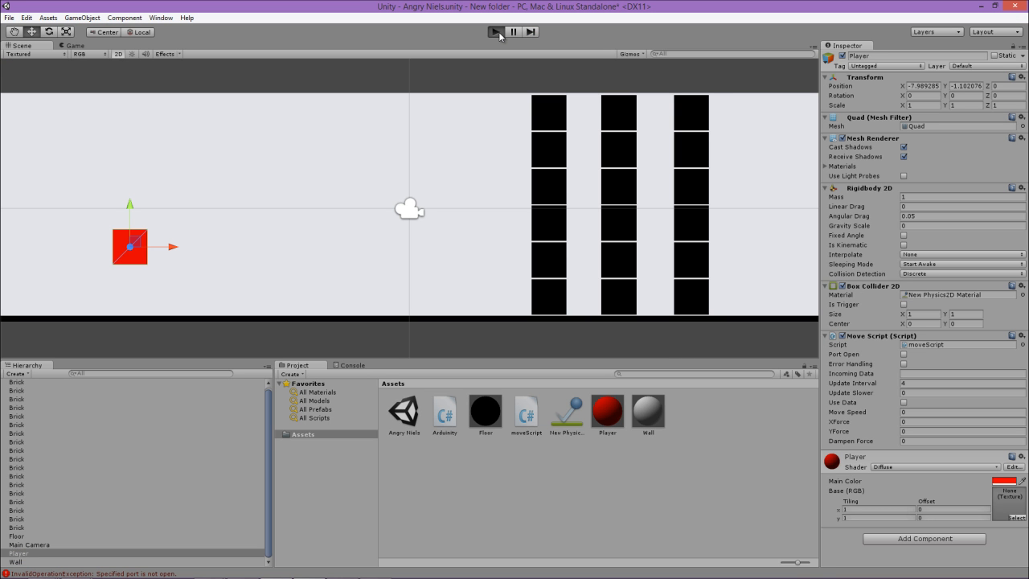
pyautogui.click(496, 32)
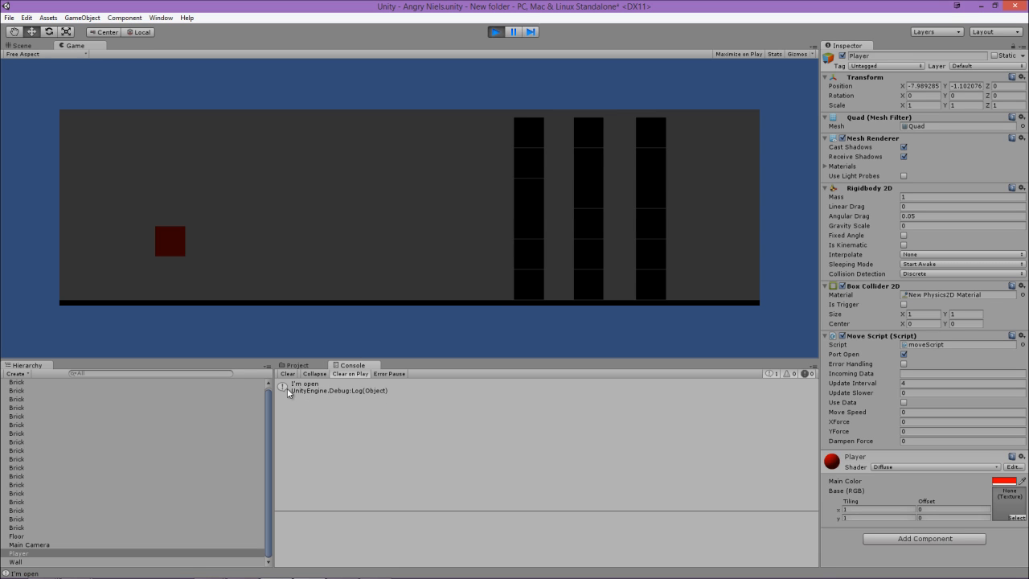
pyautogui.moveTo(421, 164)
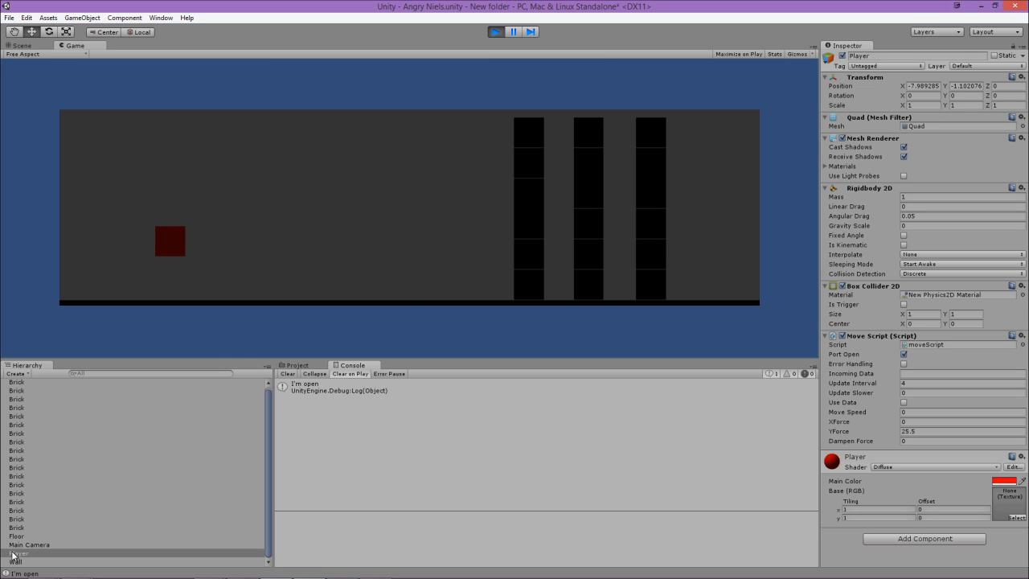
pyautogui.click(17, 553)
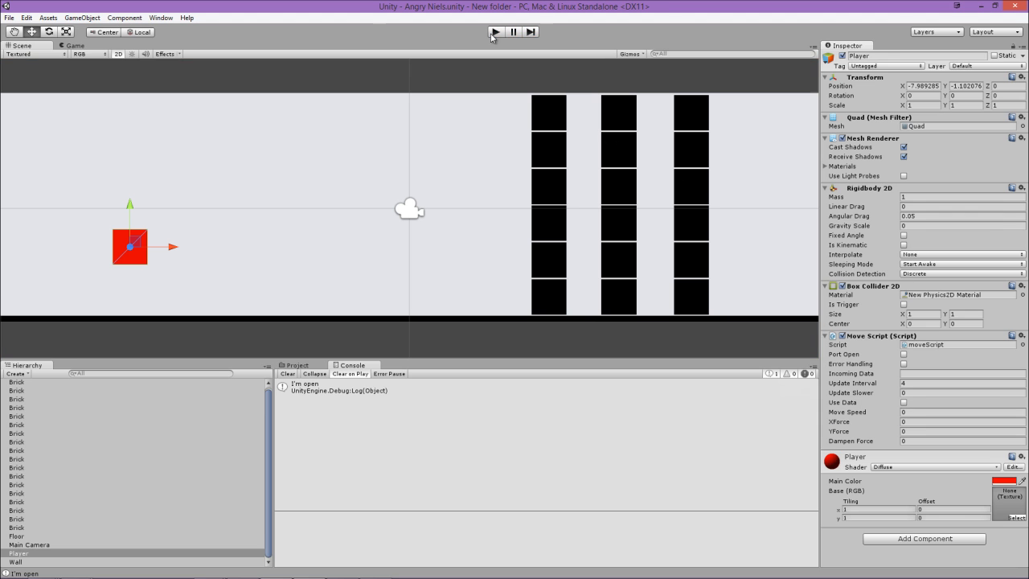
# Stop play mode, then open the moveScript asset from the Project panel.
pyautogui.click(495, 32)
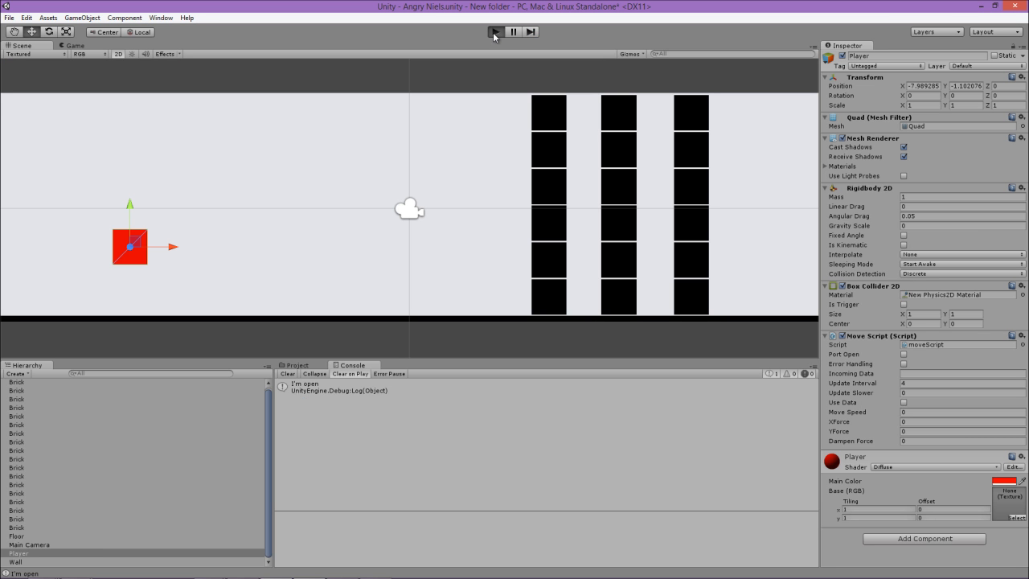
pyautogui.click(494, 31)
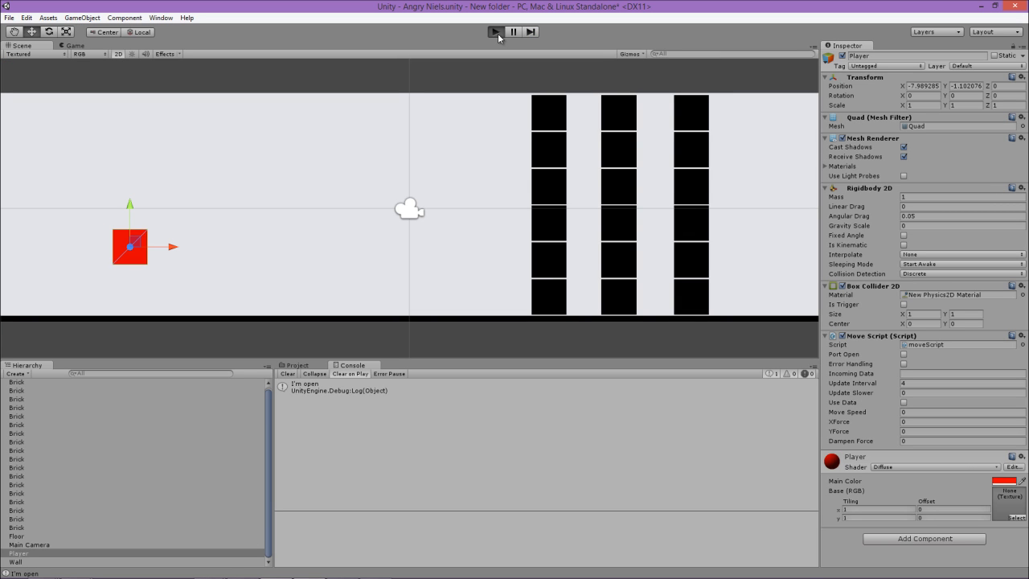
pyautogui.click(495, 31)
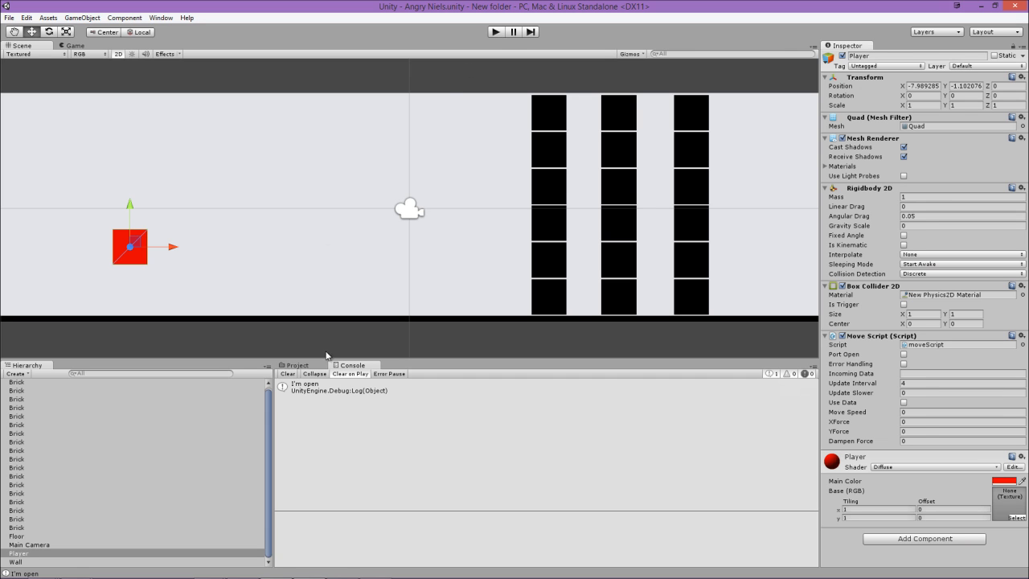
pyautogui.click(297, 365)
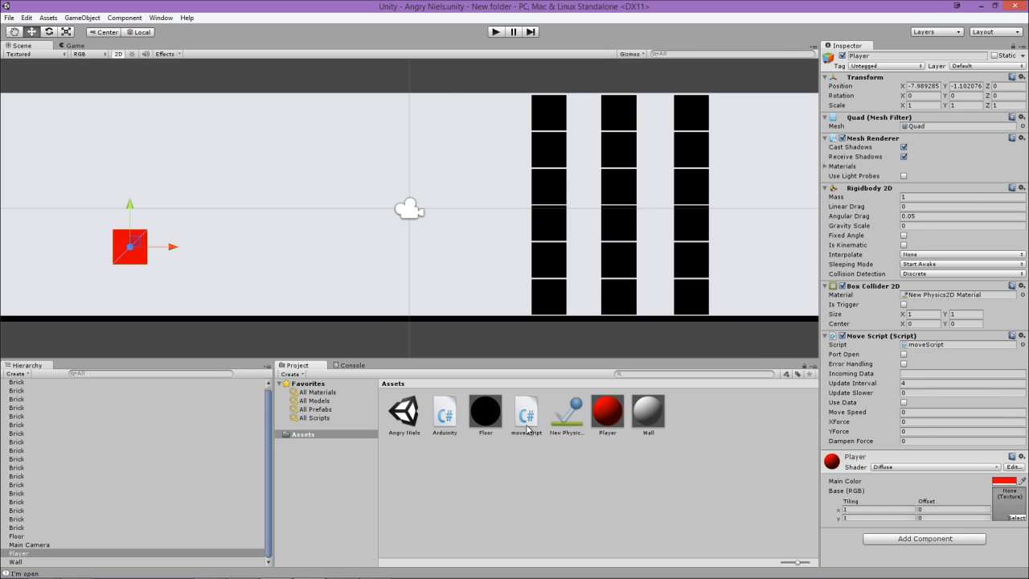
pyautogui.click(525, 412)
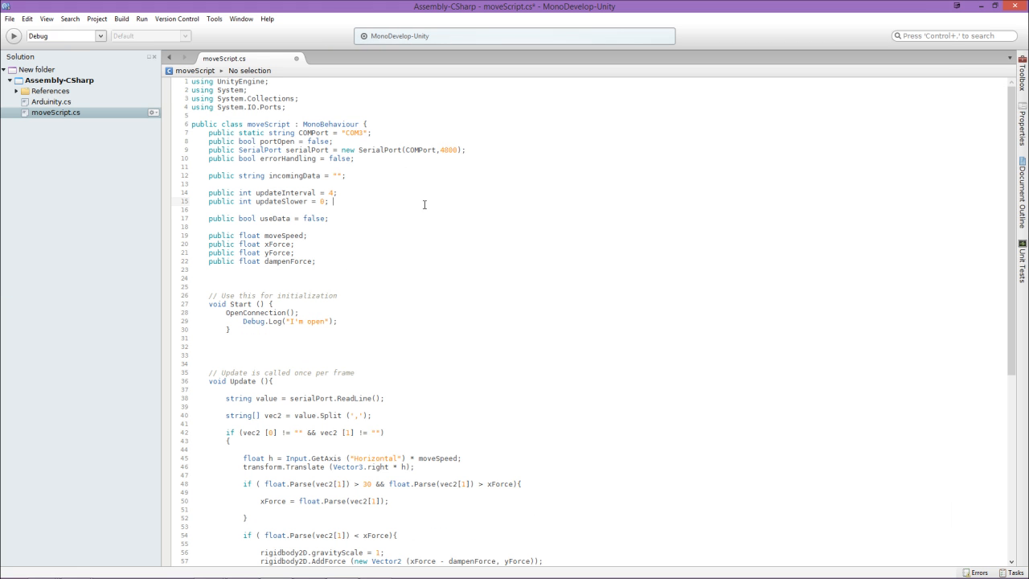
pyautogui.moveTo(325, 181)
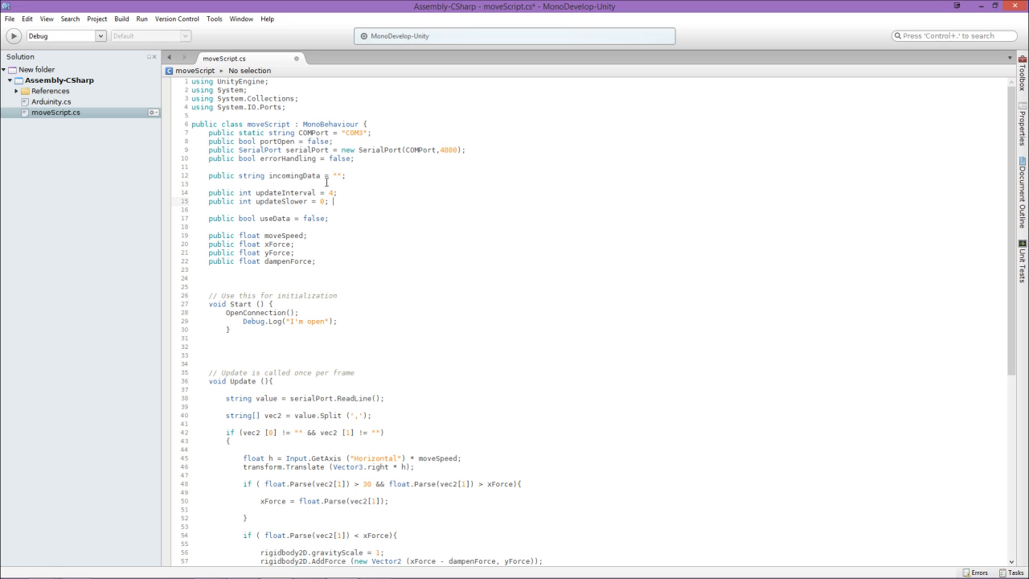
pyautogui.moveTo(208, 133); pyautogui.dragTo(317, 267)
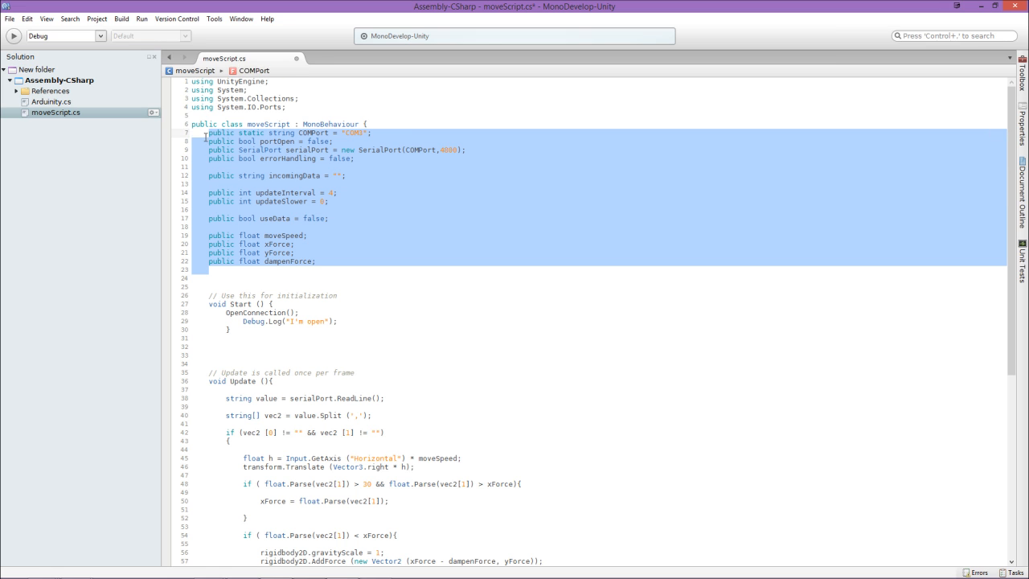
pyautogui.click(384, 181)
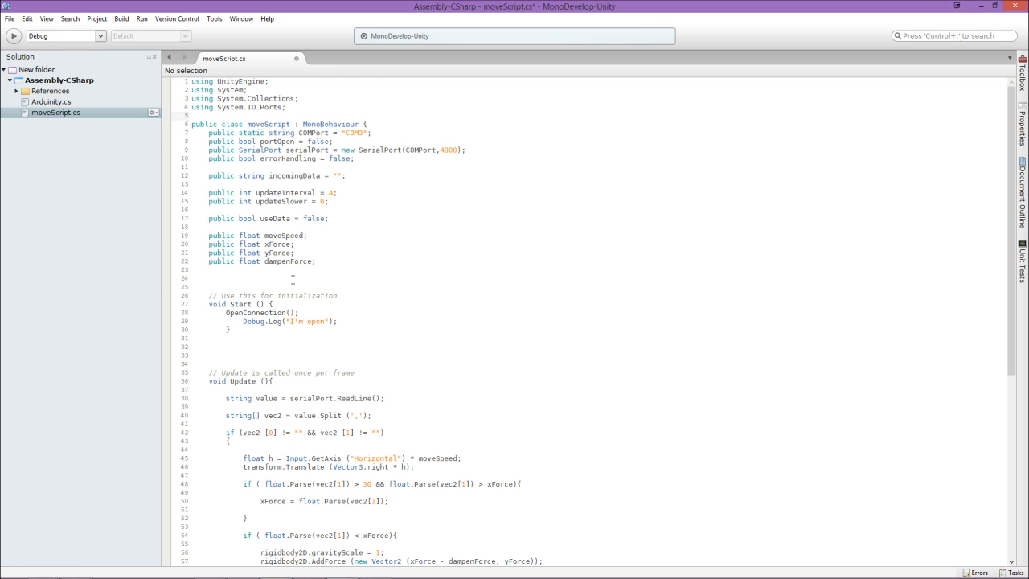
pyautogui.moveTo(334, 266)
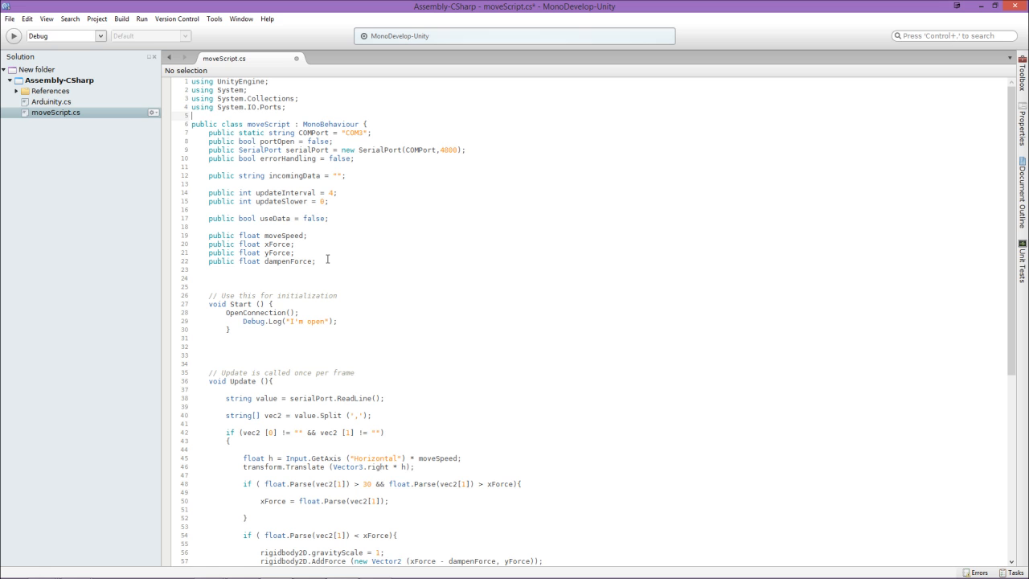
pyautogui.moveTo(302, 300)
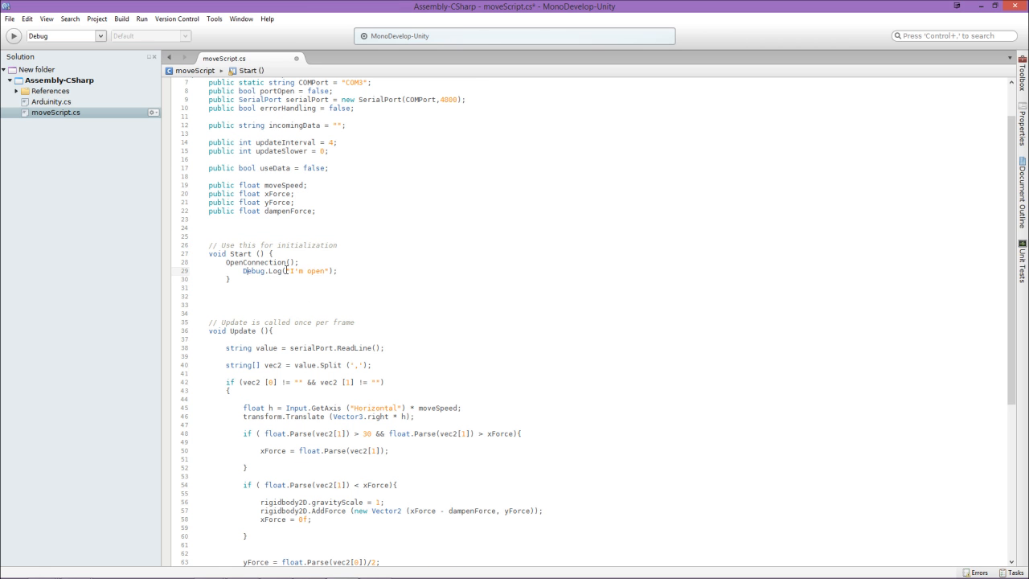
pyautogui.scroll(-3)
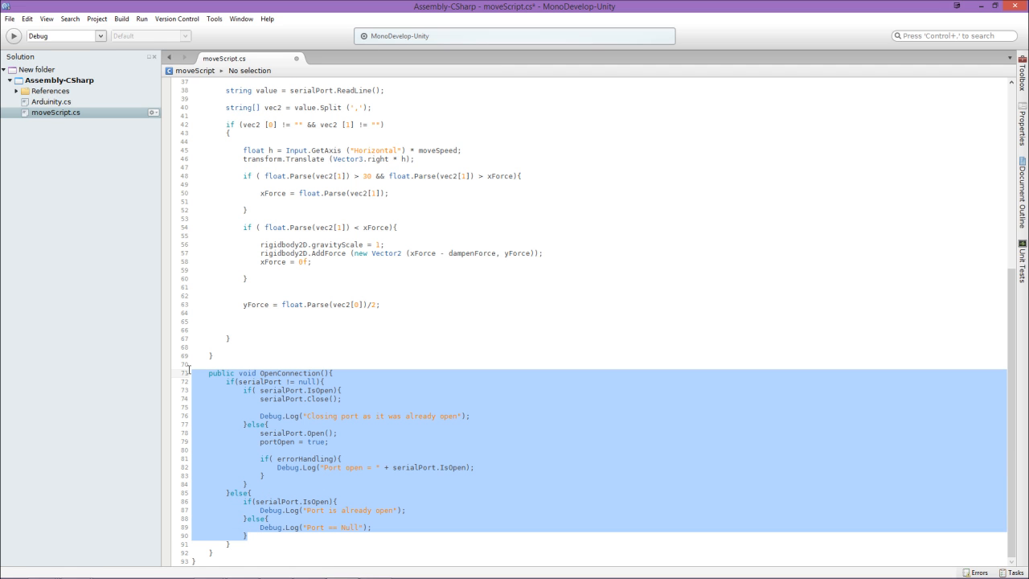
pyautogui.moveTo(424, 420)
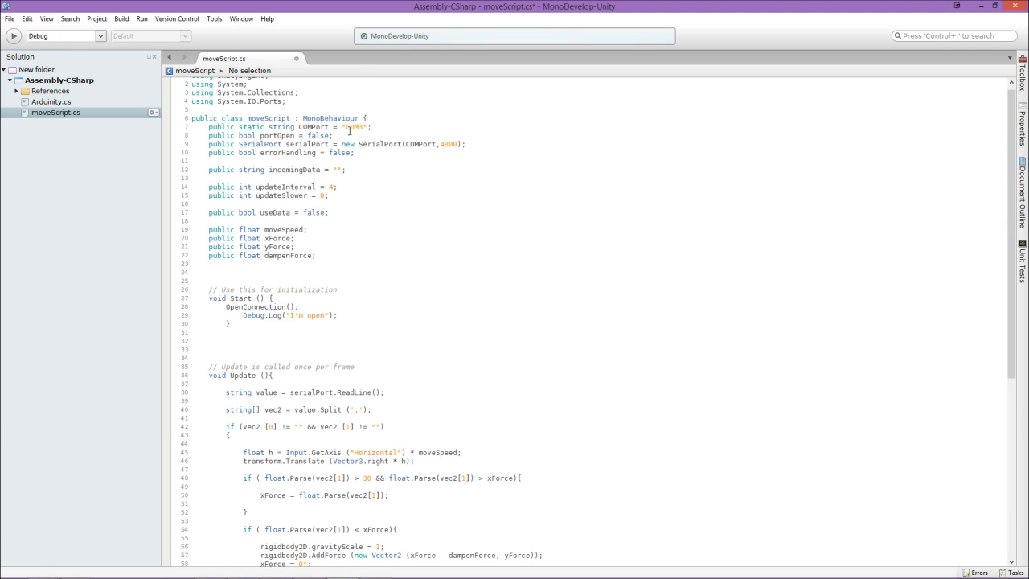
pyautogui.doubleClick(352, 126)
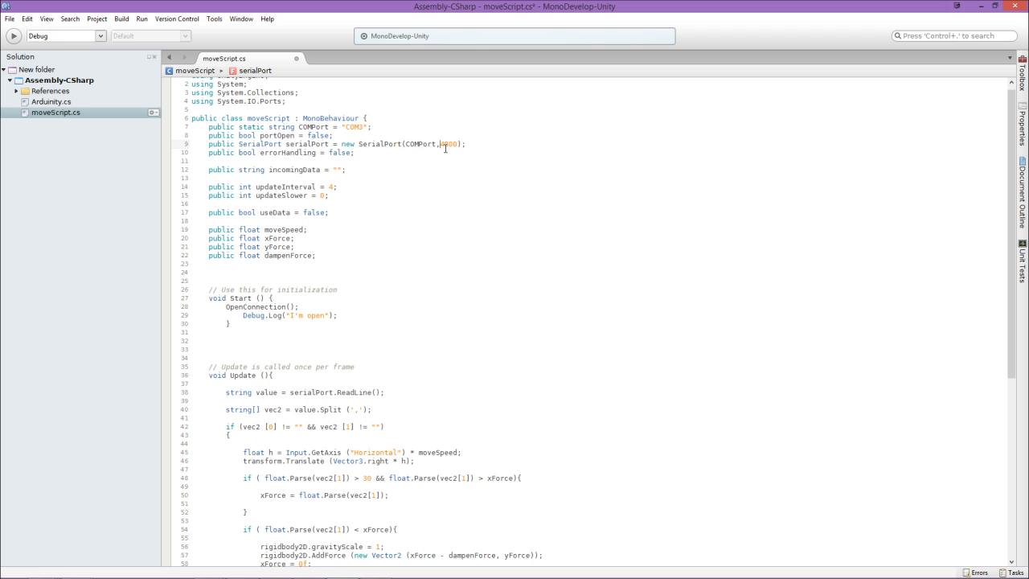
pyautogui.doubleClick(448, 143)
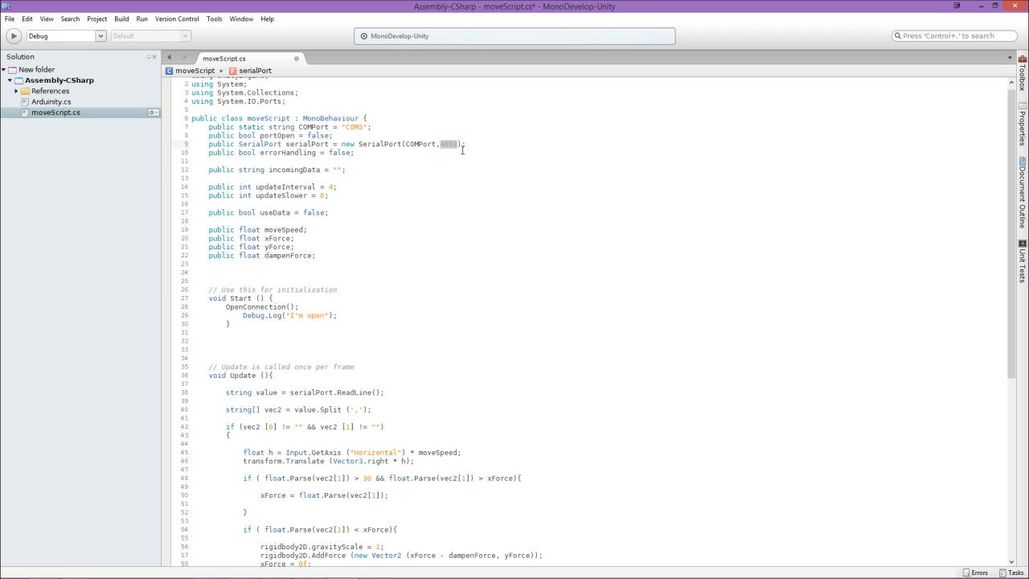
pyautogui.moveTo(414, 251)
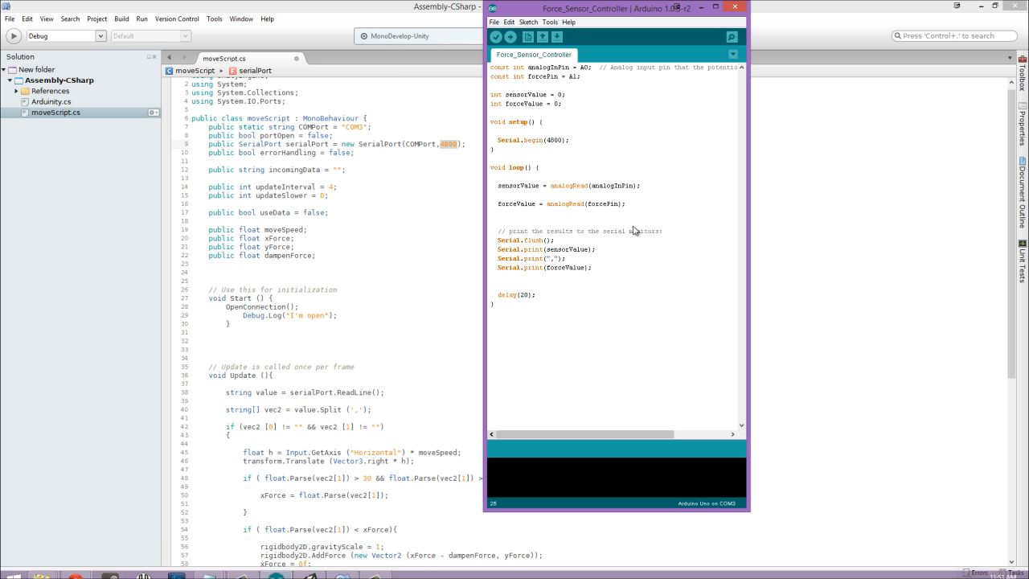
pyautogui.doubleClick(554, 140)
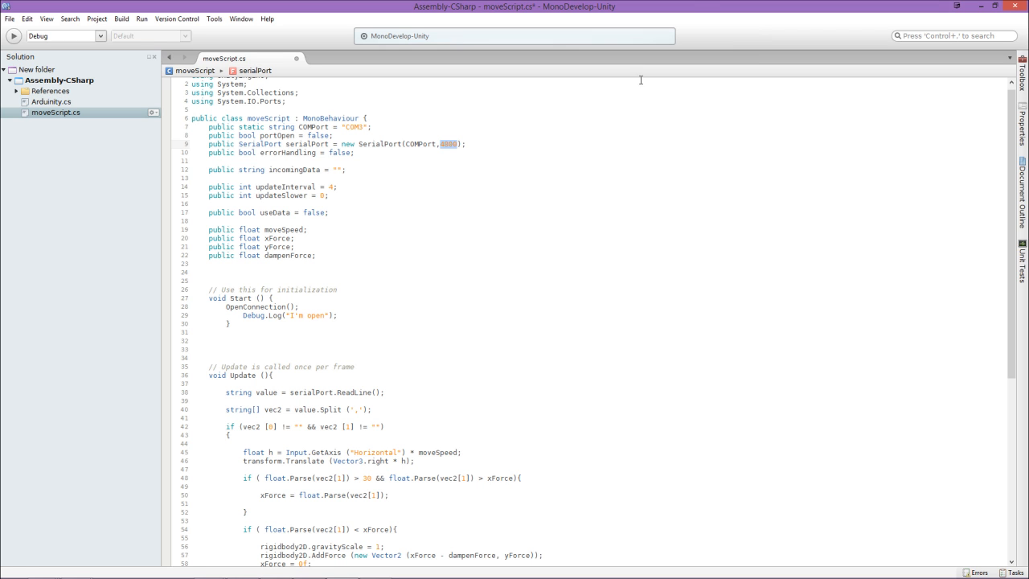
pyautogui.moveTo(357, 140)
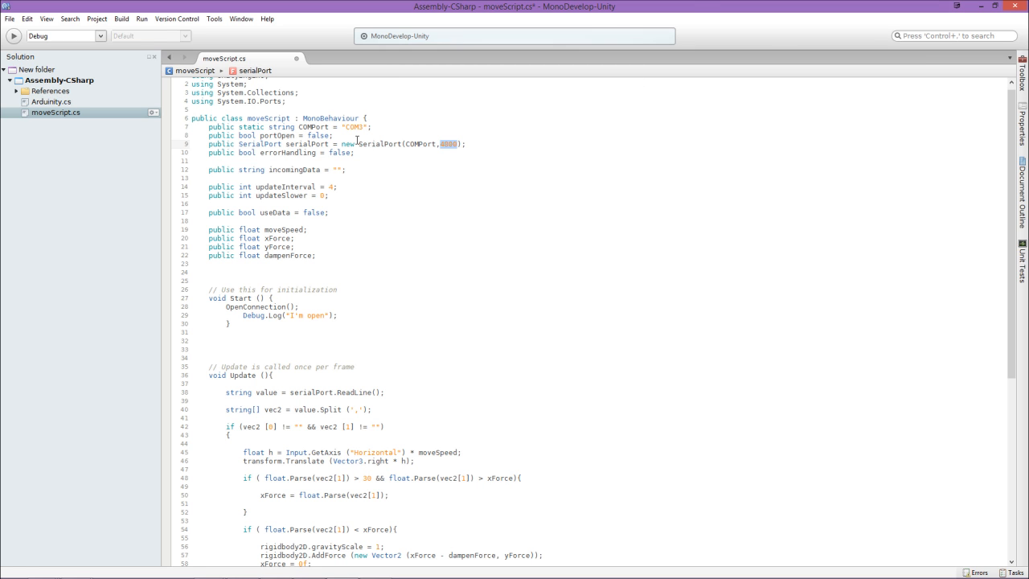
pyautogui.scroll(-3)
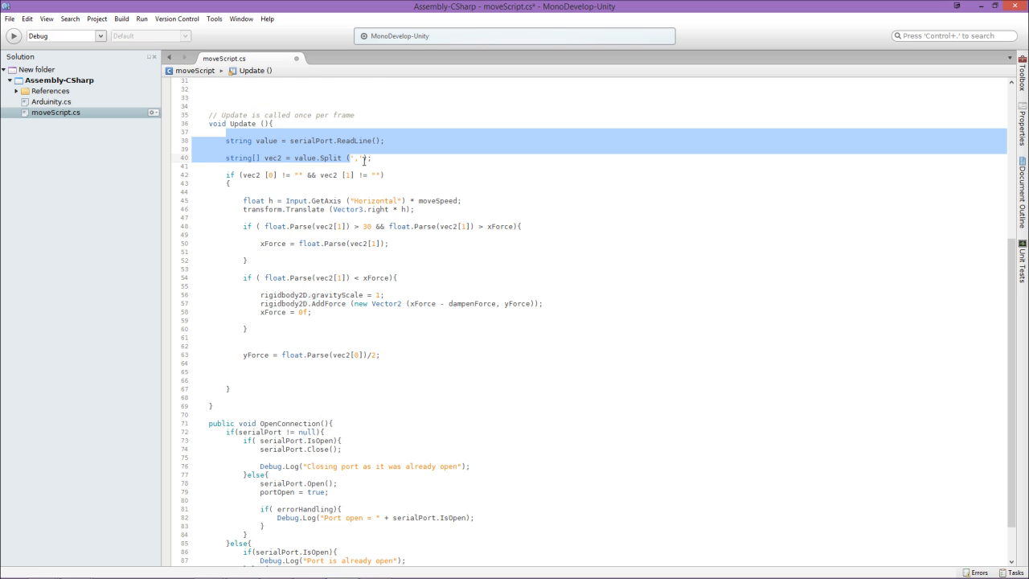
pyautogui.click(372, 158)
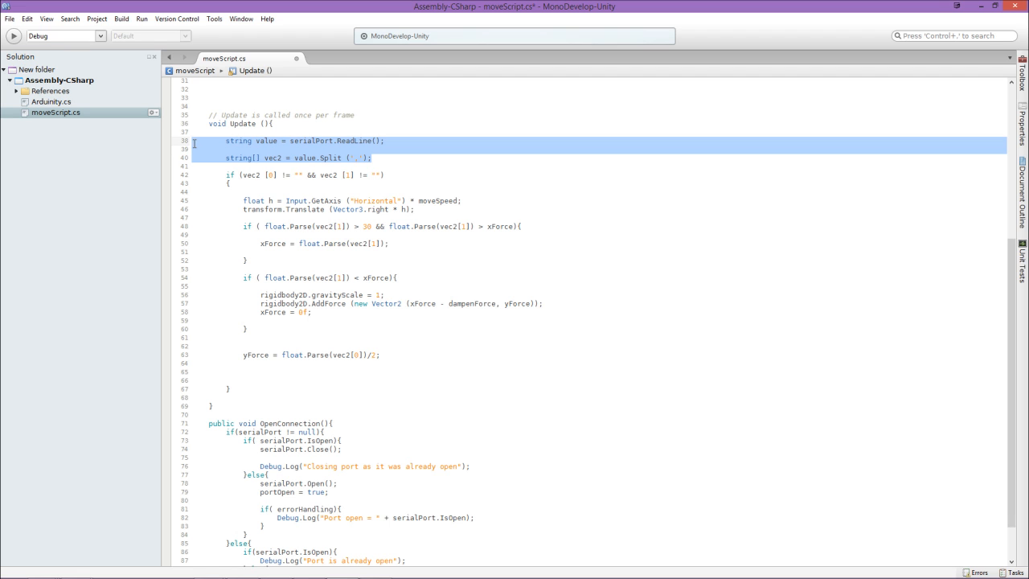
pyautogui.moveTo(356, 167)
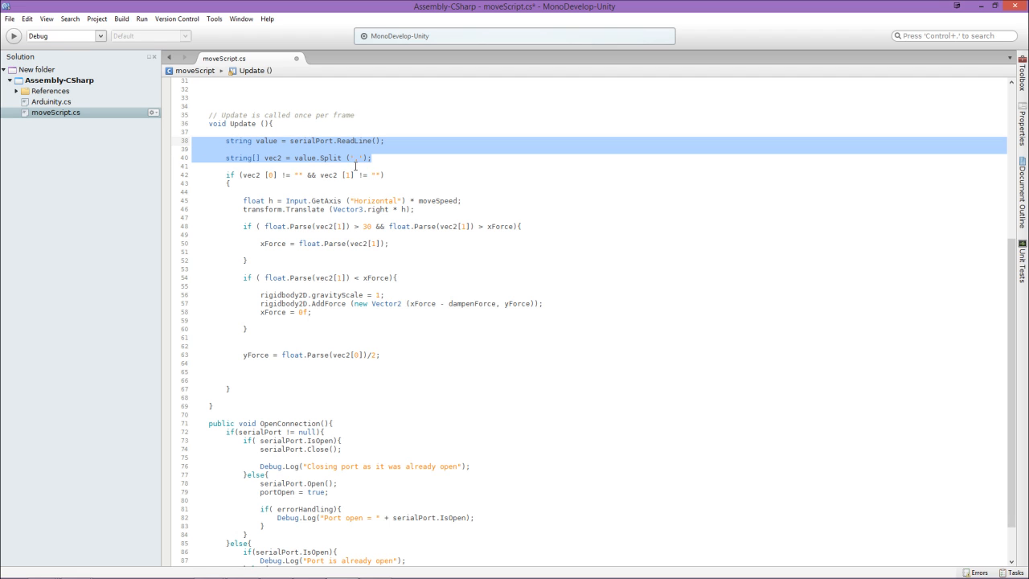
pyautogui.moveTo(249, 199)
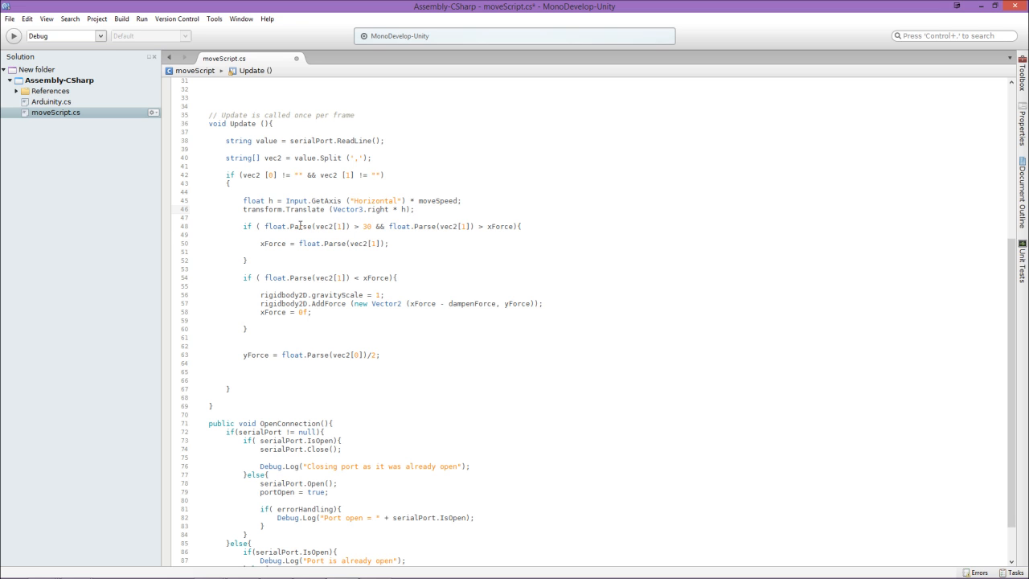
pyautogui.doubleClick(313, 226)
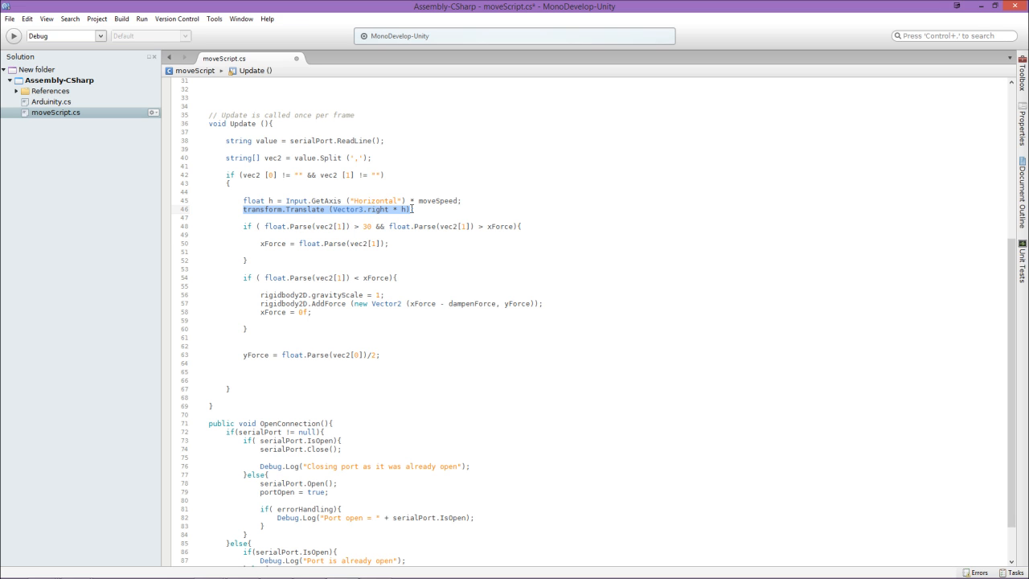
pyautogui.moveTo(307, 249)
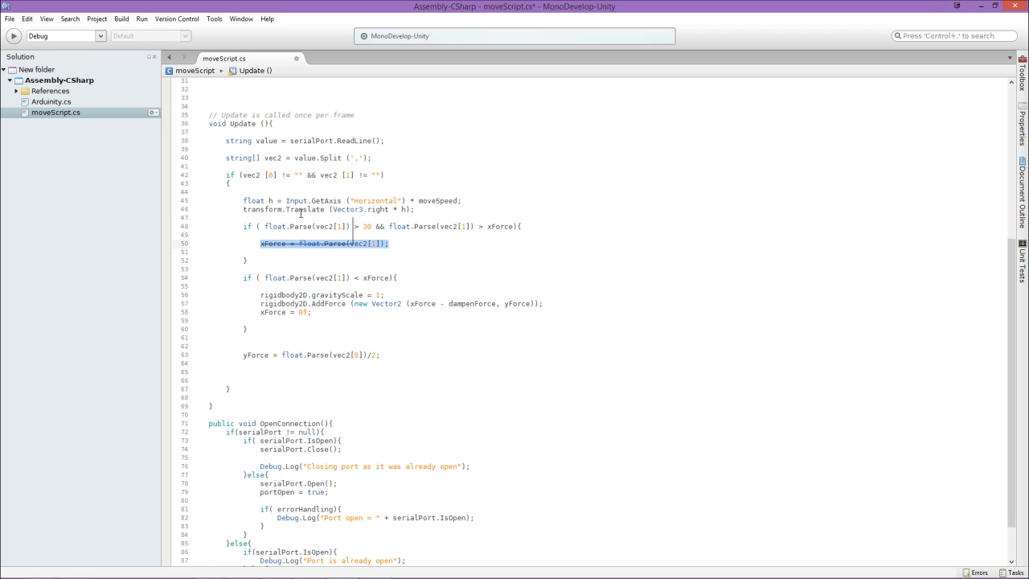
pyautogui.moveTo(369, 265)
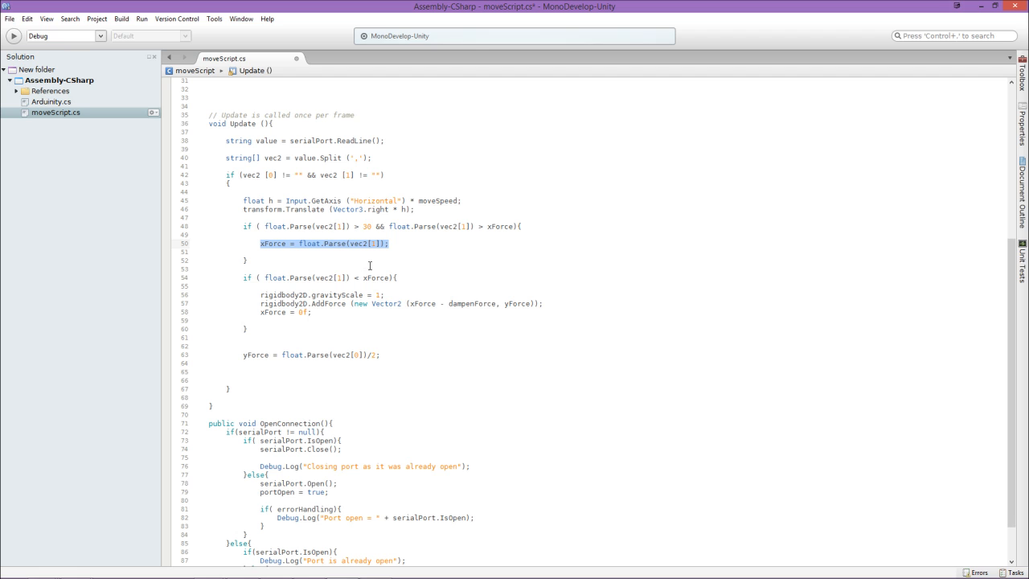
pyautogui.moveTo(351, 284)
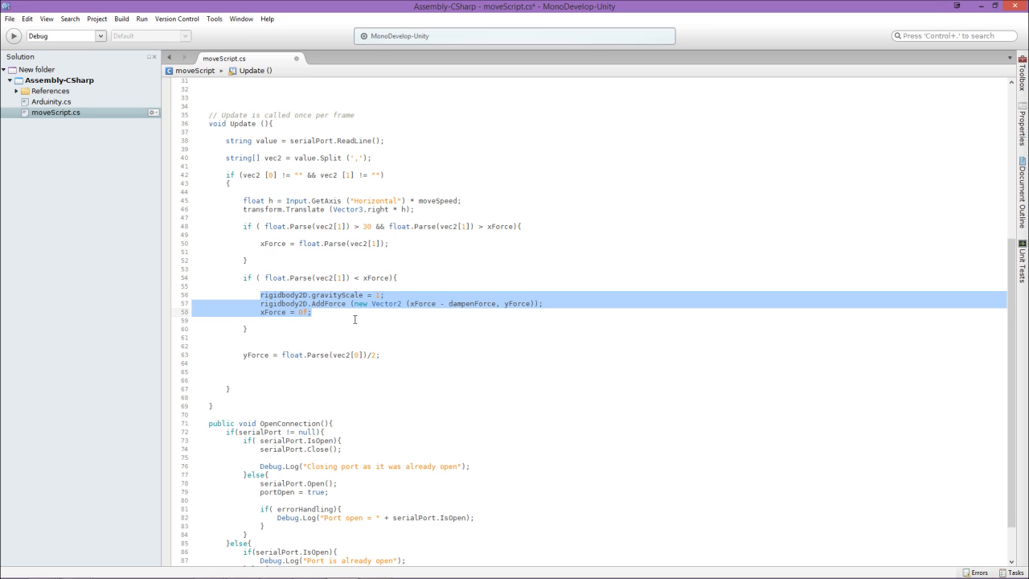
pyautogui.moveTo(338, 323)
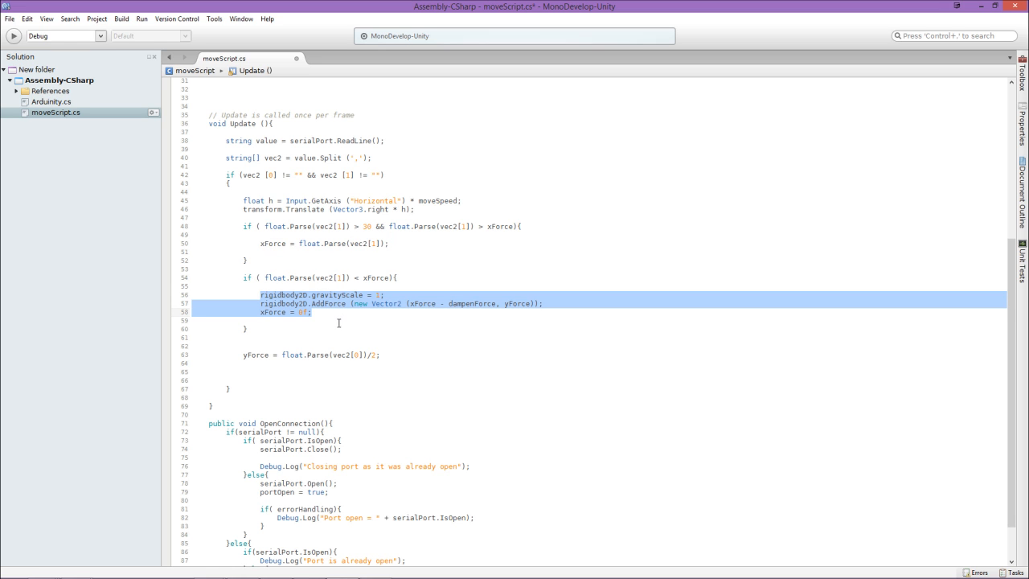